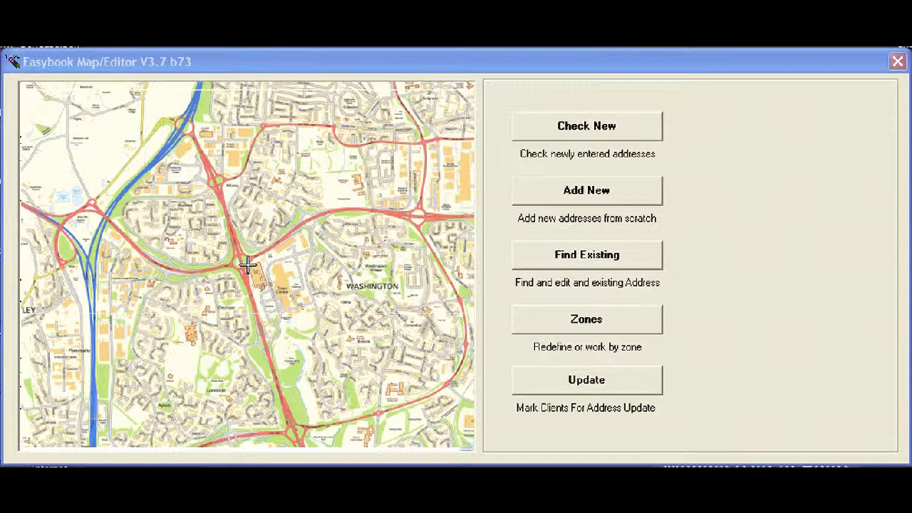
mouse_move(98, 460)
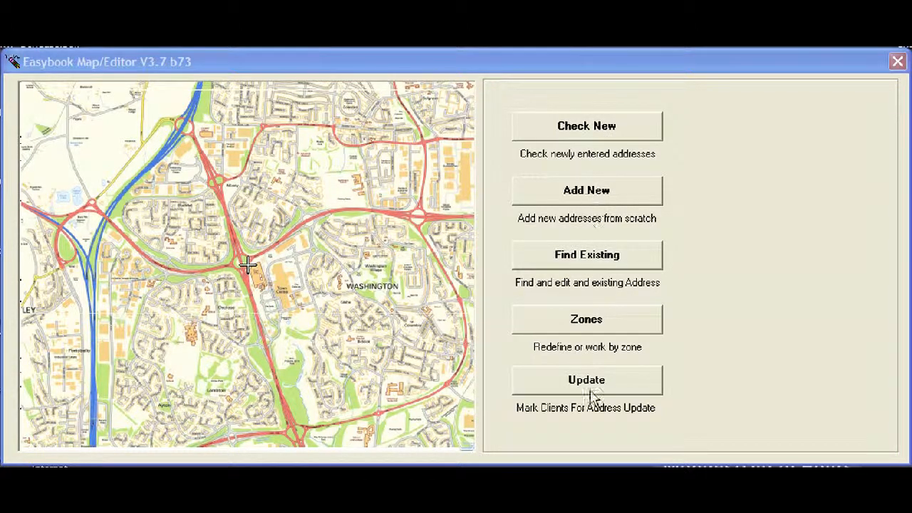
mouse_move(591, 230)
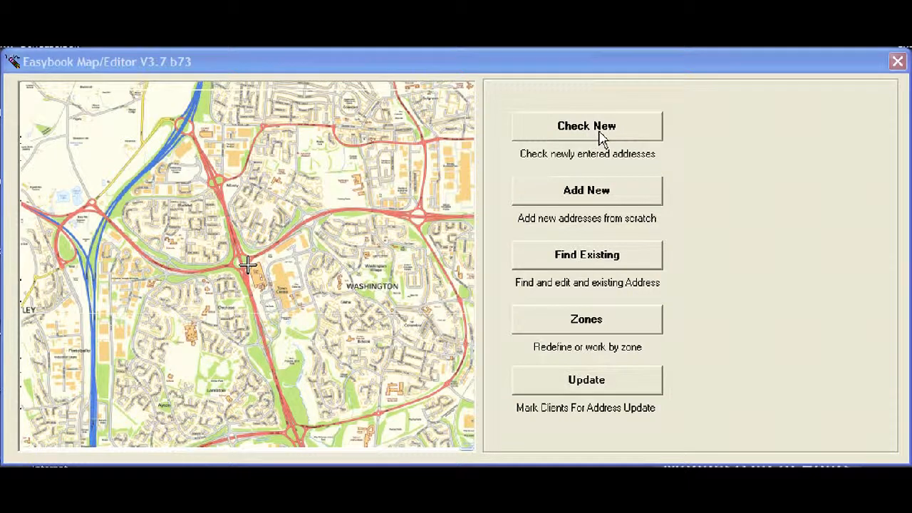
- Open the new-address check, showing three pending addresses and 13 similar existing matches
click(587, 126)
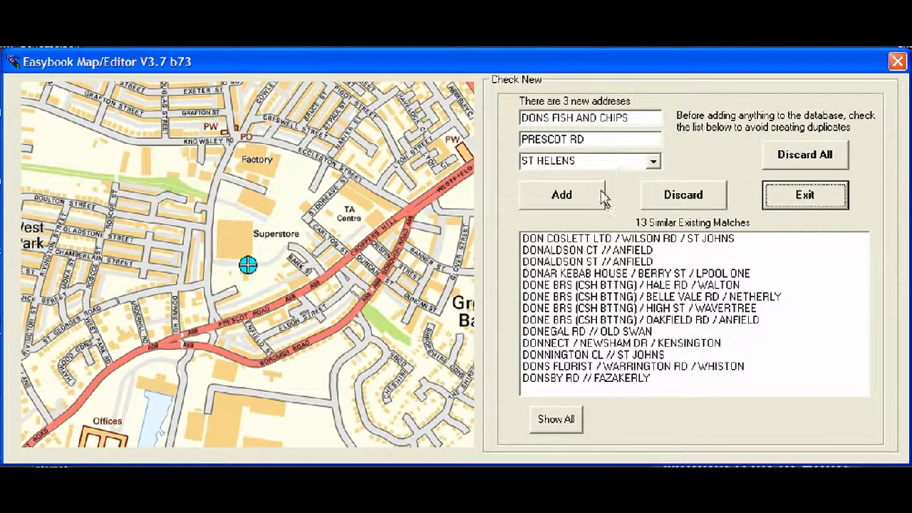
mouse_move(611, 197)
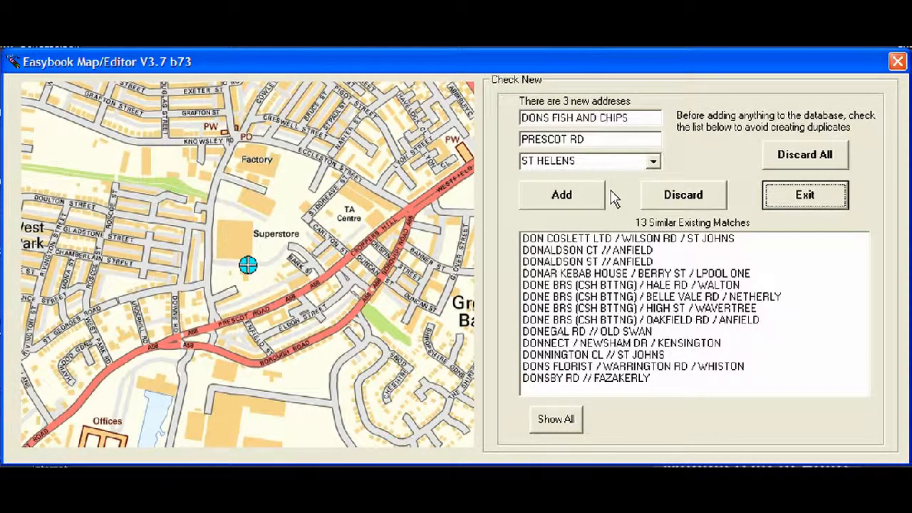
mouse_move(502, 192)
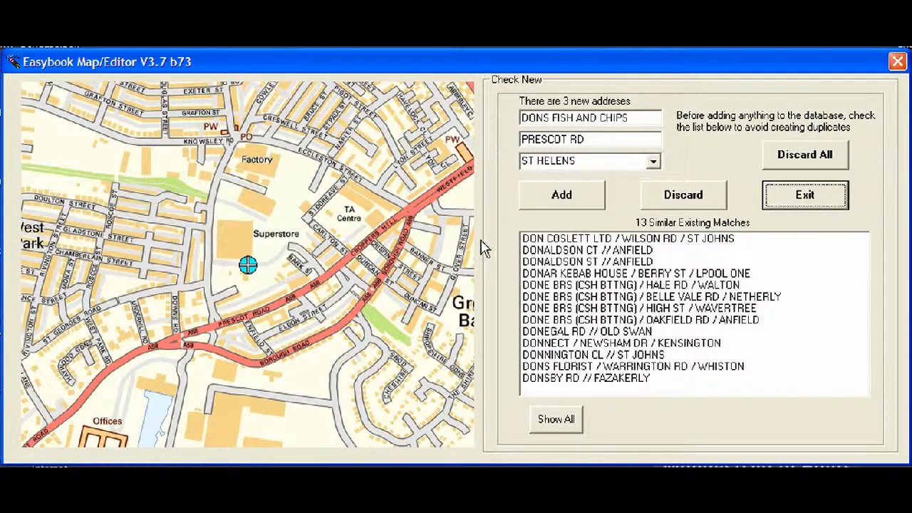
mouse_move(595, 248)
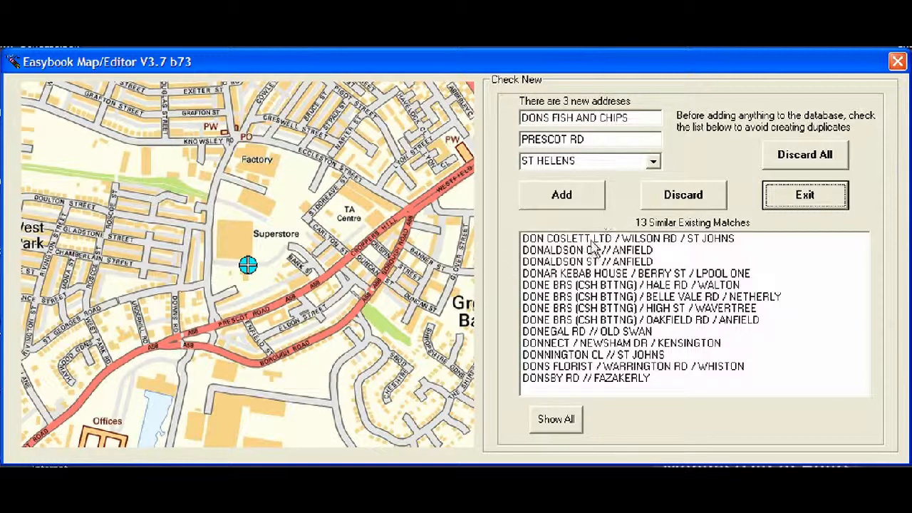
mouse_move(624, 392)
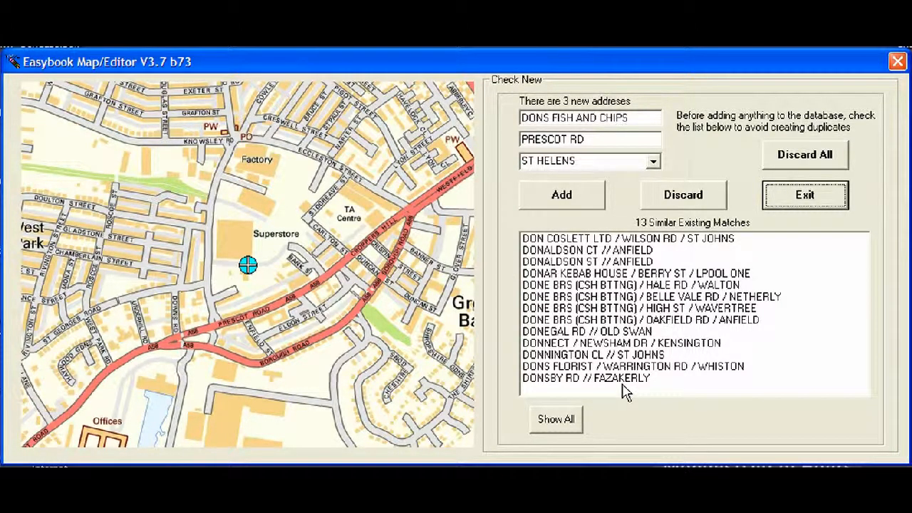
mouse_move(570, 271)
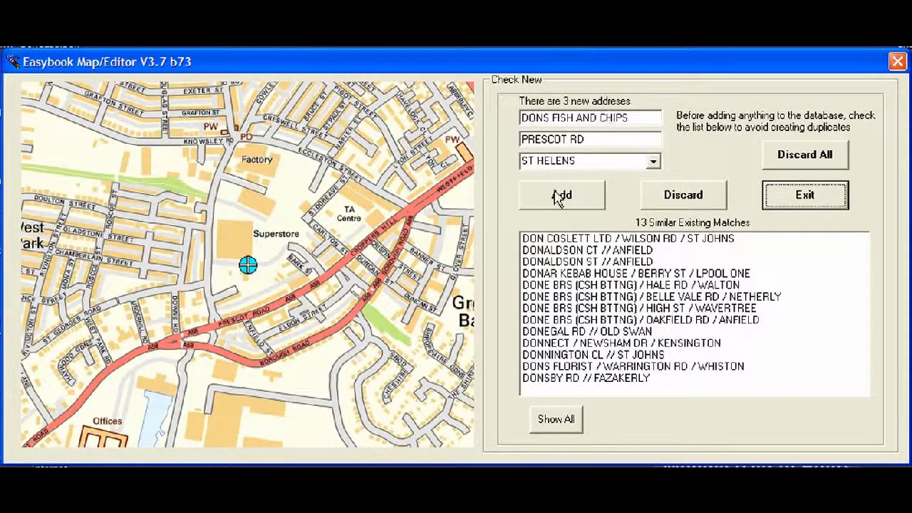
mouse_move(477, 358)
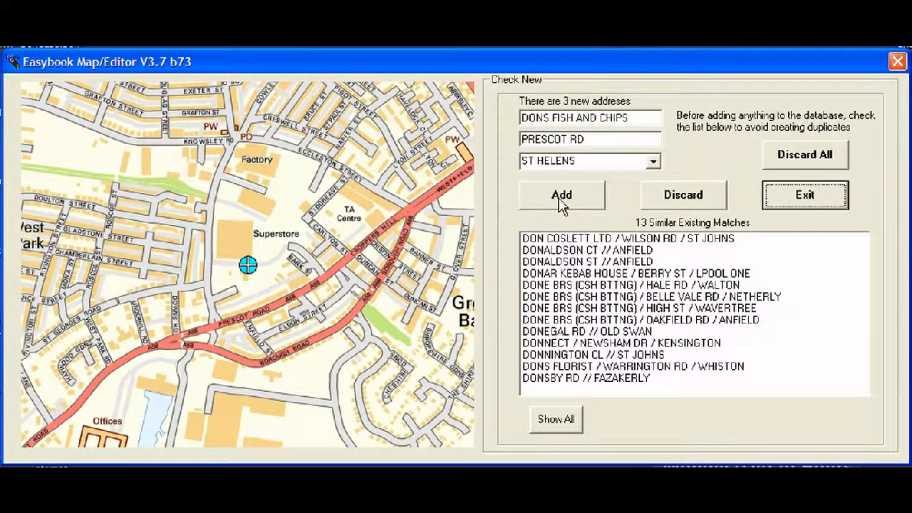
- Add DONS FISH AND CHIPS, pin it west of the Superstore, and type it Commercial / Business
click(561, 195)
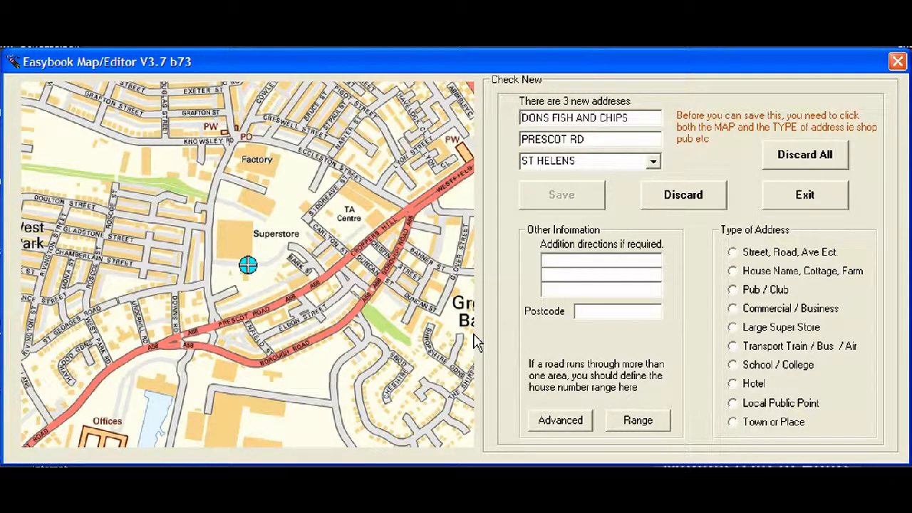
mouse_move(655, 385)
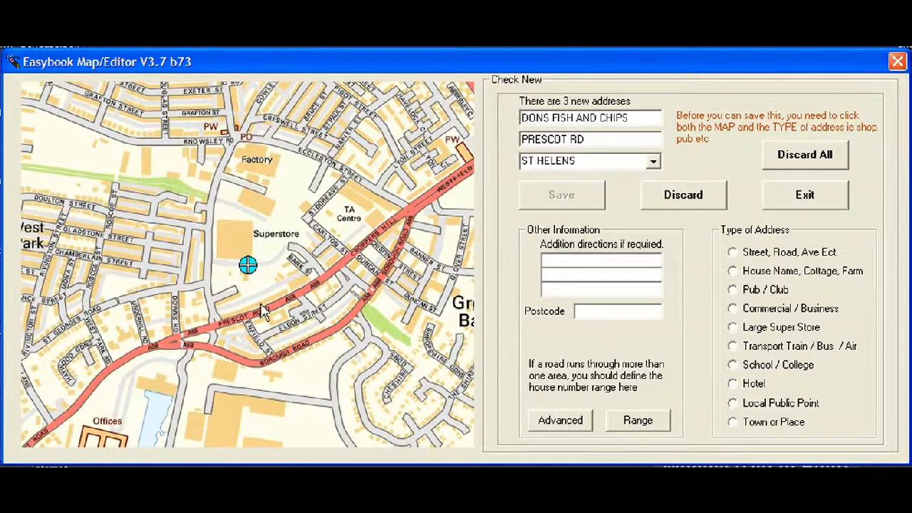
mouse_move(235, 313)
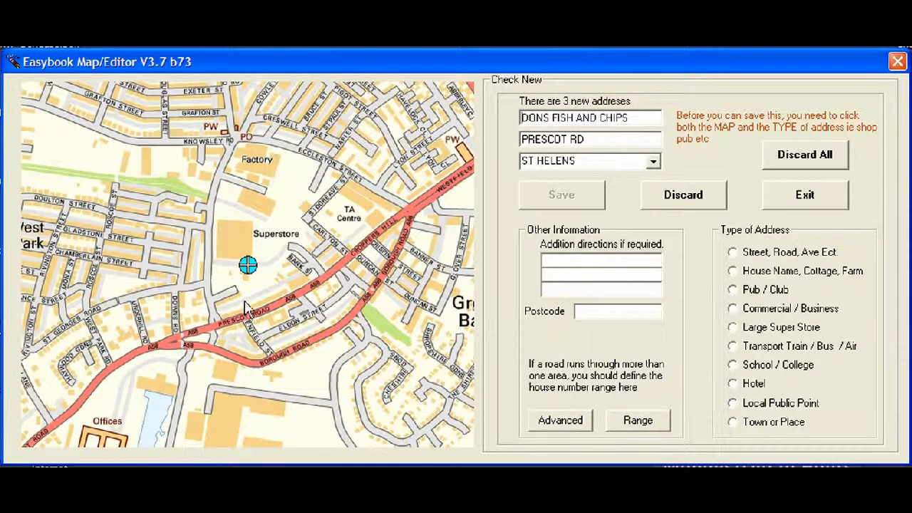
mouse_move(235, 303)
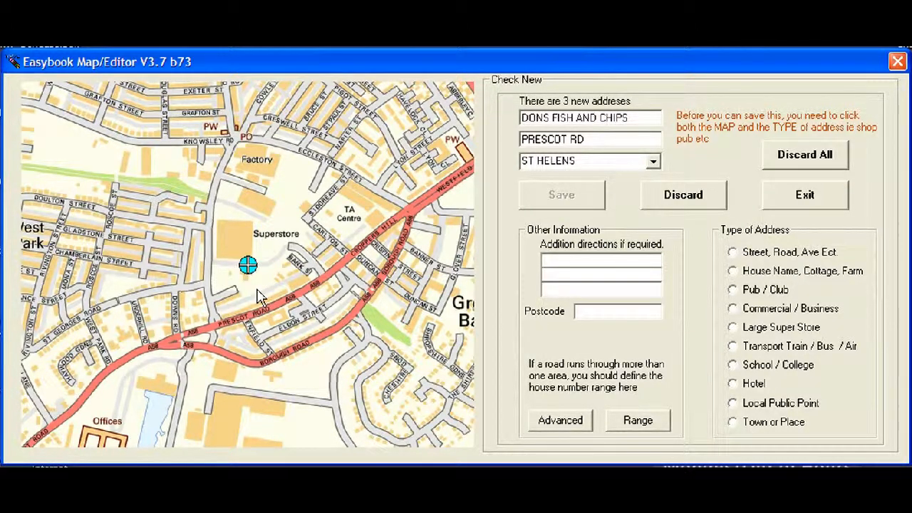
mouse_move(310, 300)
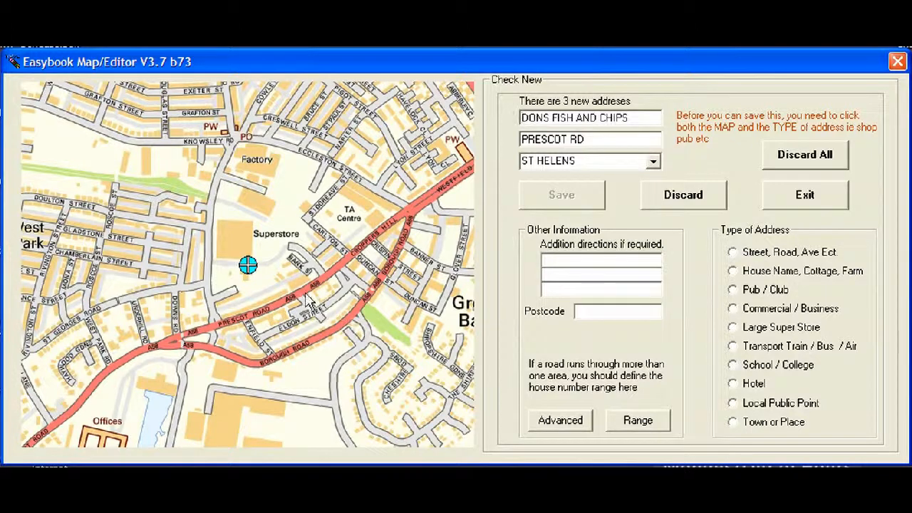
mouse_move(256, 338)
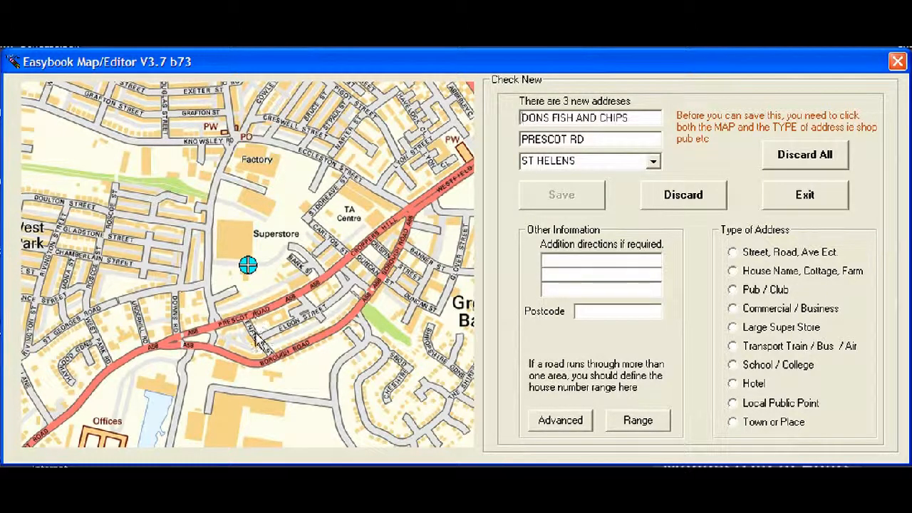
mouse_move(246, 311)
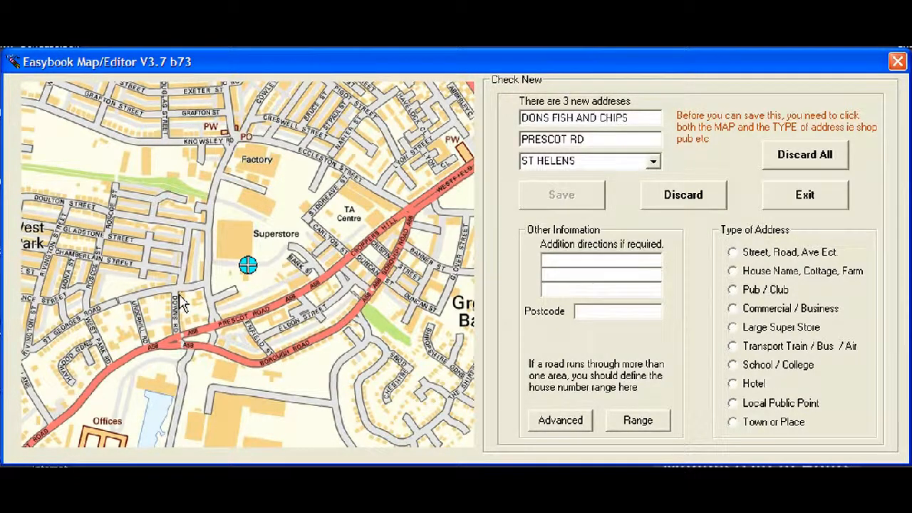
mouse_move(157, 296)
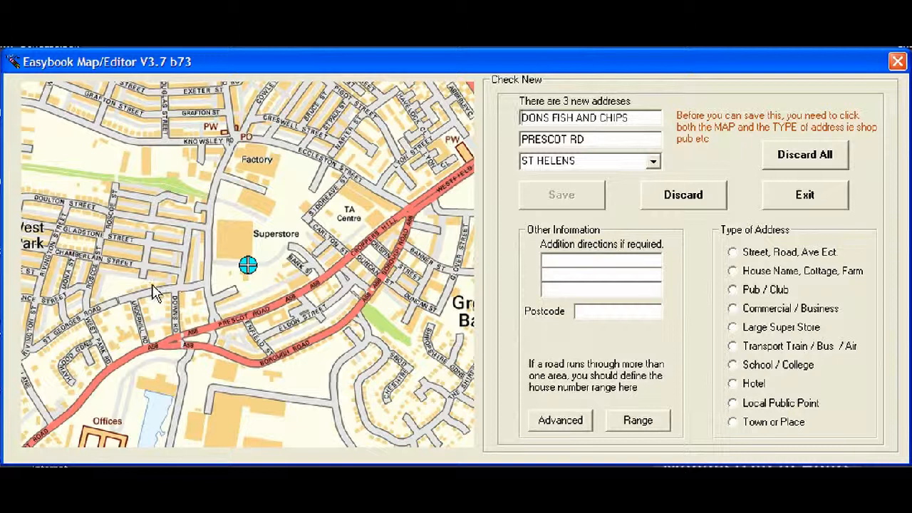
click(154, 283)
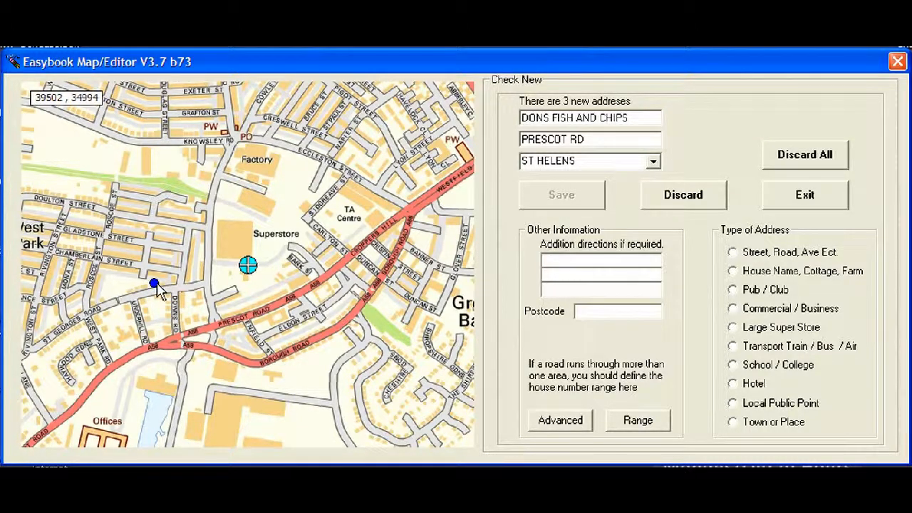
mouse_move(317, 328)
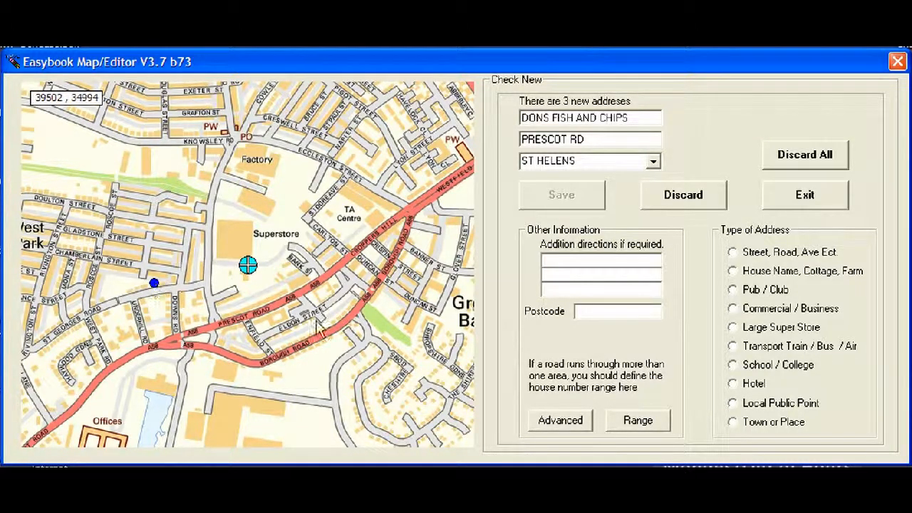
mouse_move(758, 351)
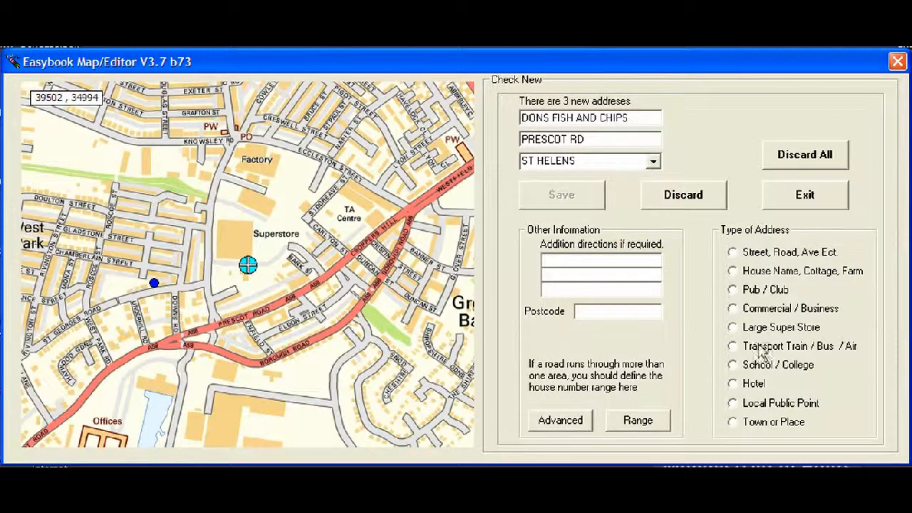
mouse_move(747, 366)
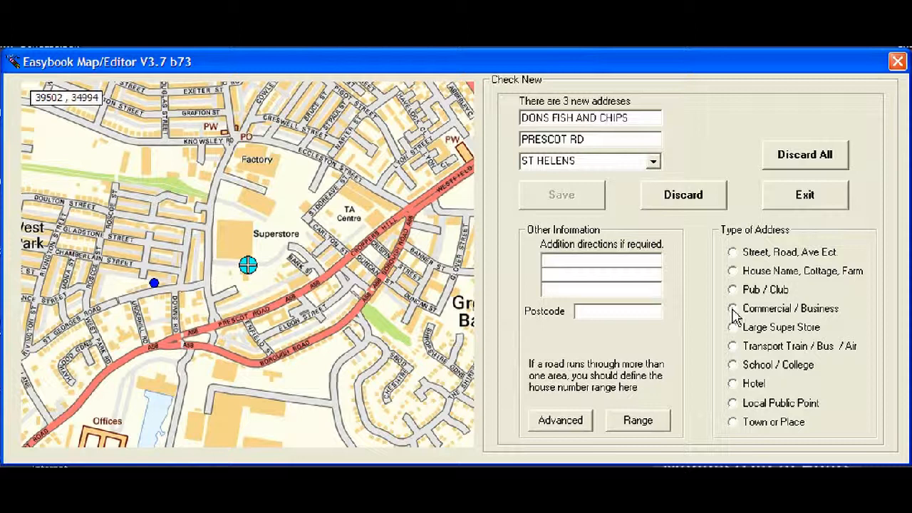
click(732, 308)
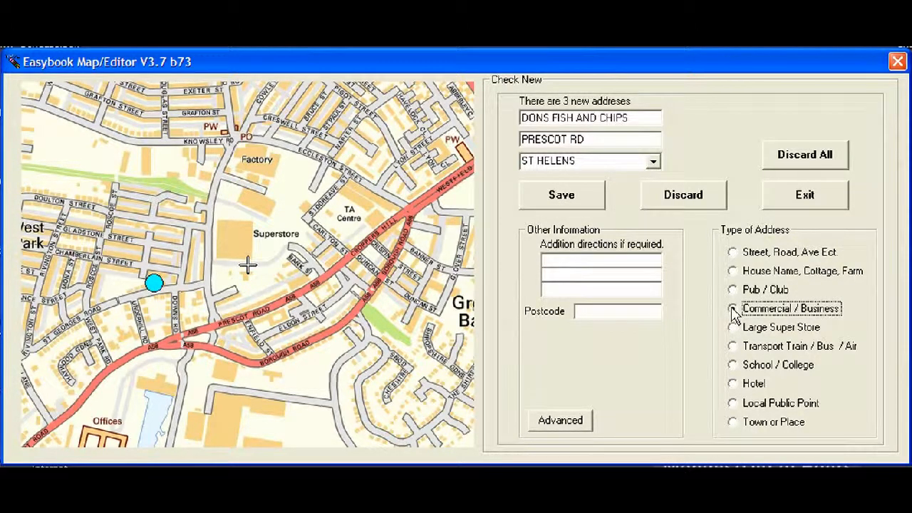
click(732, 308)
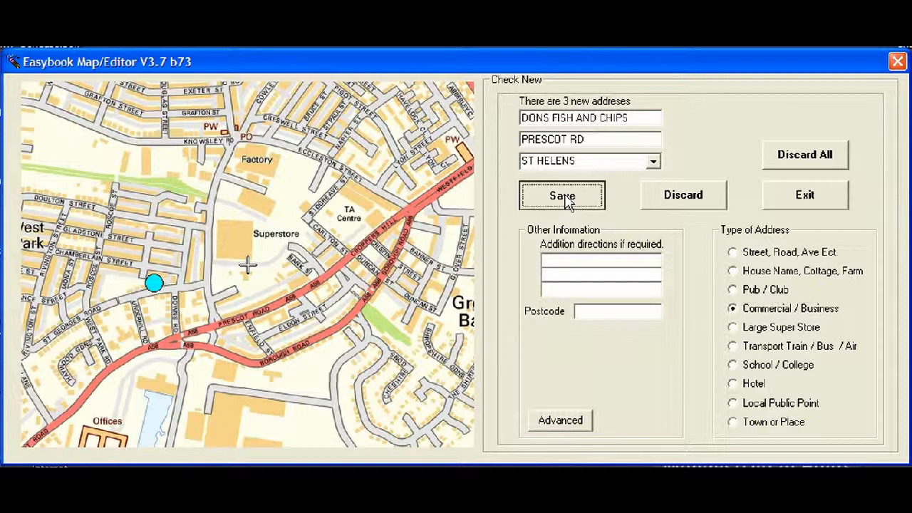
- Save DONS FISH AND CHIPS, discard the FINCH WAY and remaining new entries, then exit
click(562, 195)
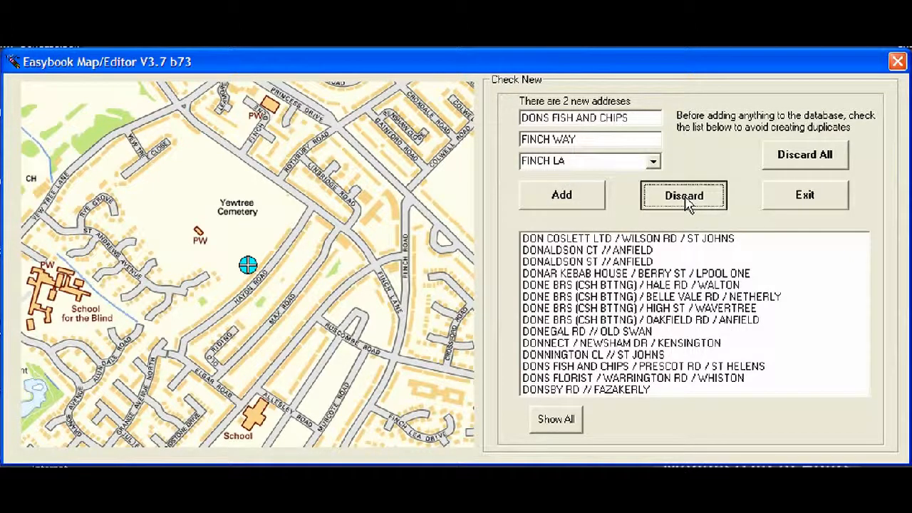
click(683, 195)
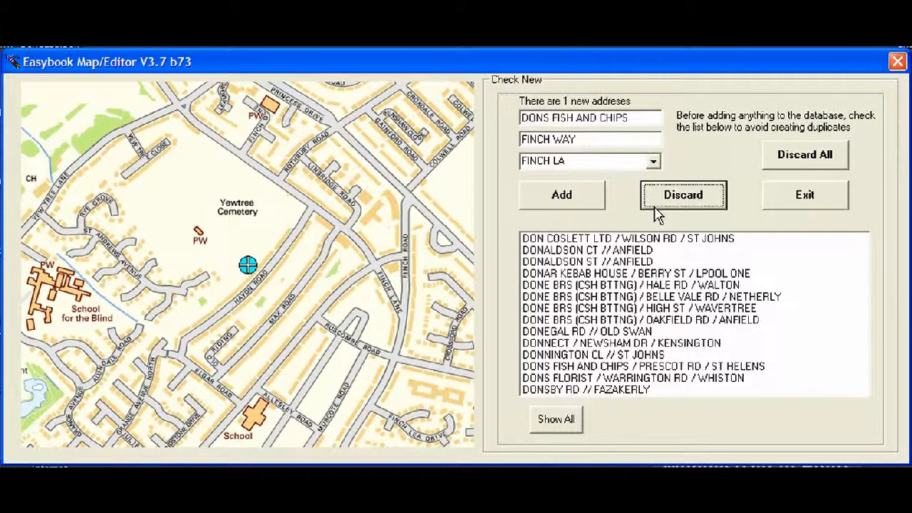
mouse_move(667, 207)
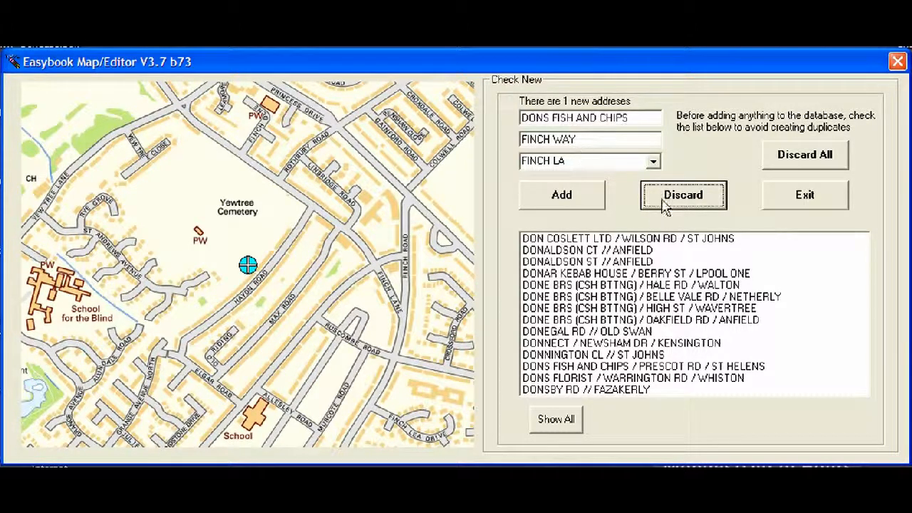
click(682, 195)
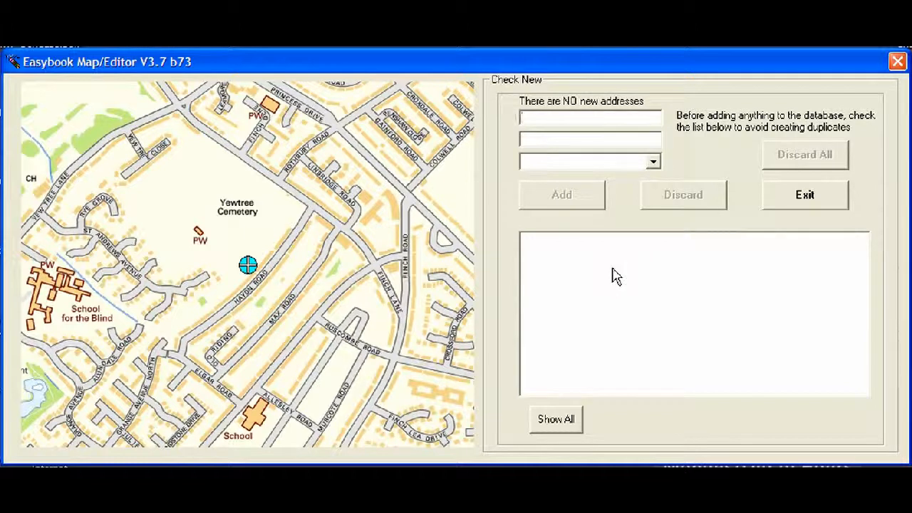
mouse_move(451, 346)
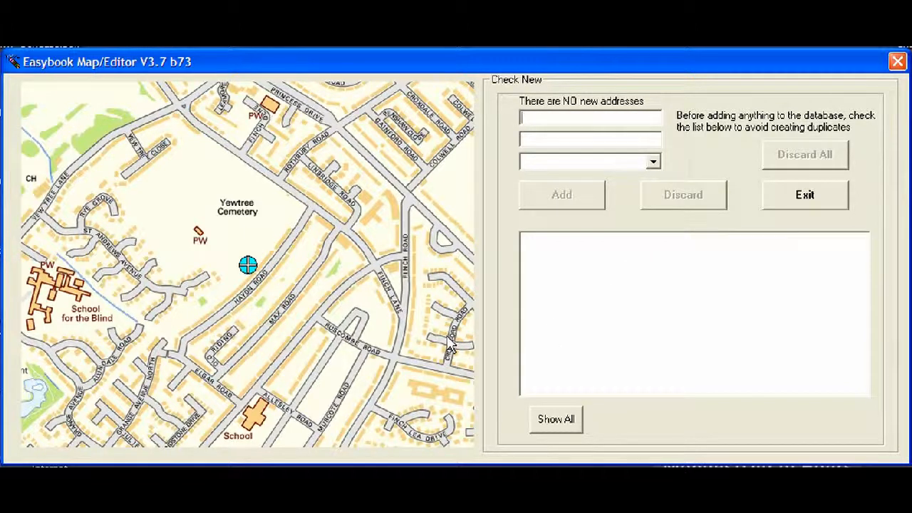
mouse_move(376, 307)
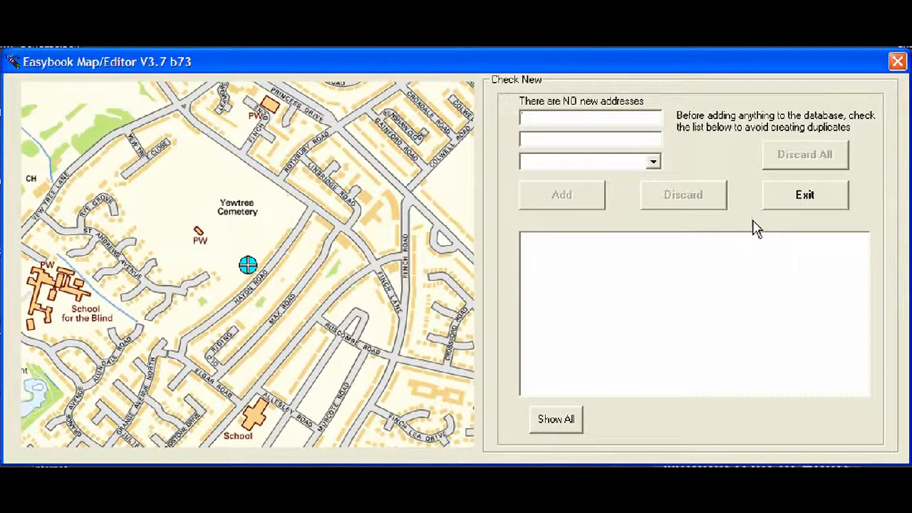
click(803, 195)
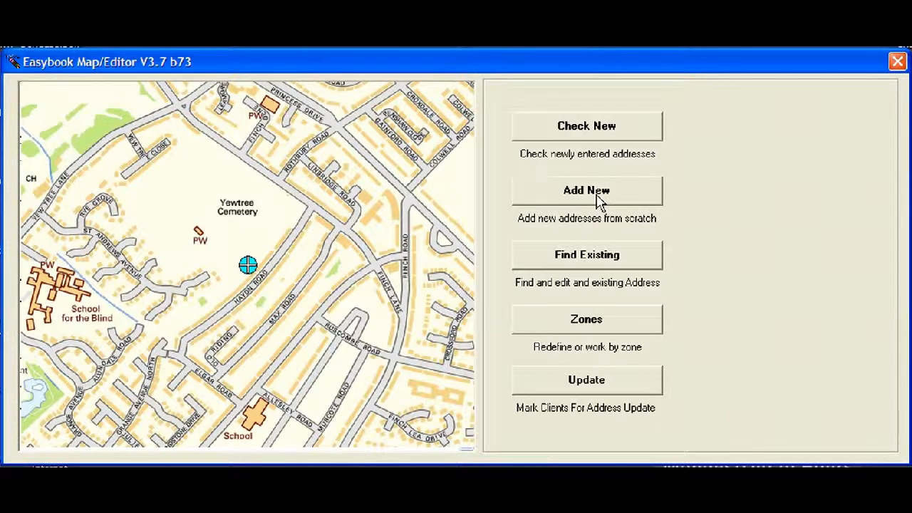
- Enter a new address FREDS FISH AND CHIPS on SMITH ST and open the area list
click(586, 189)
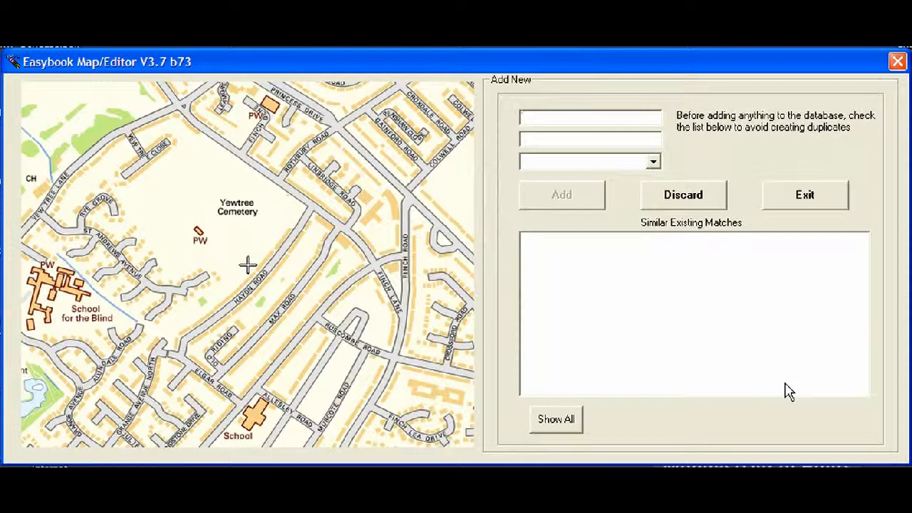
text(FREDS)
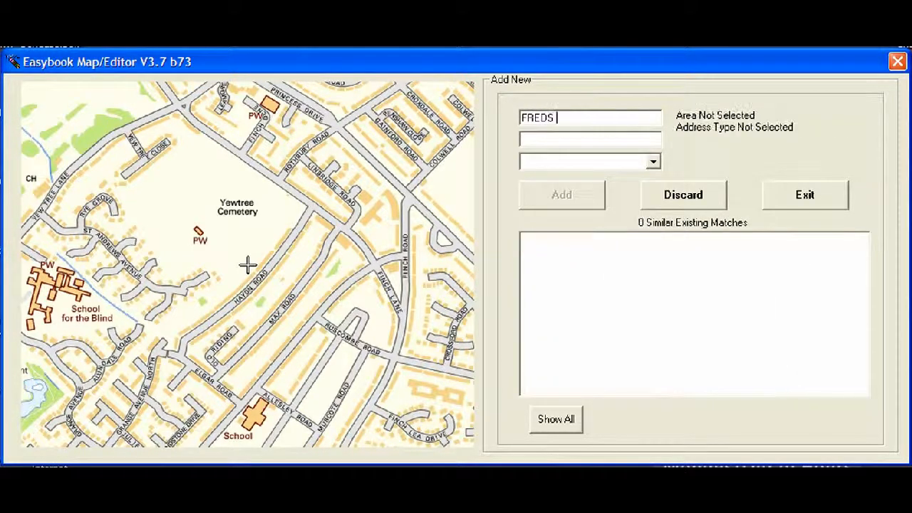
text(FISH)
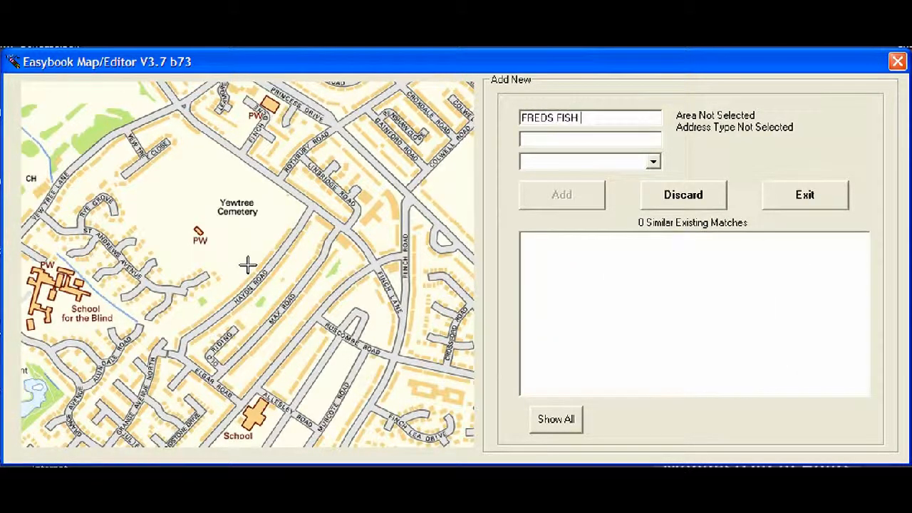
text(AND C)
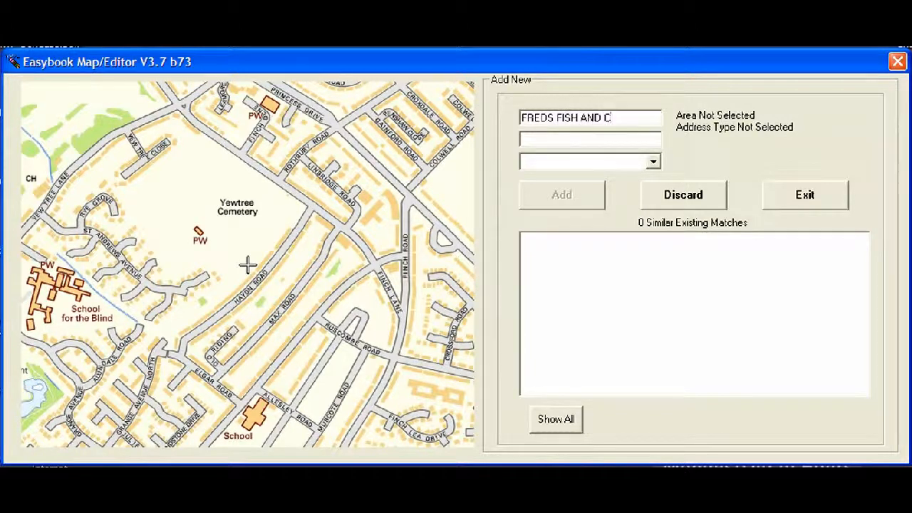
text(HIPS)
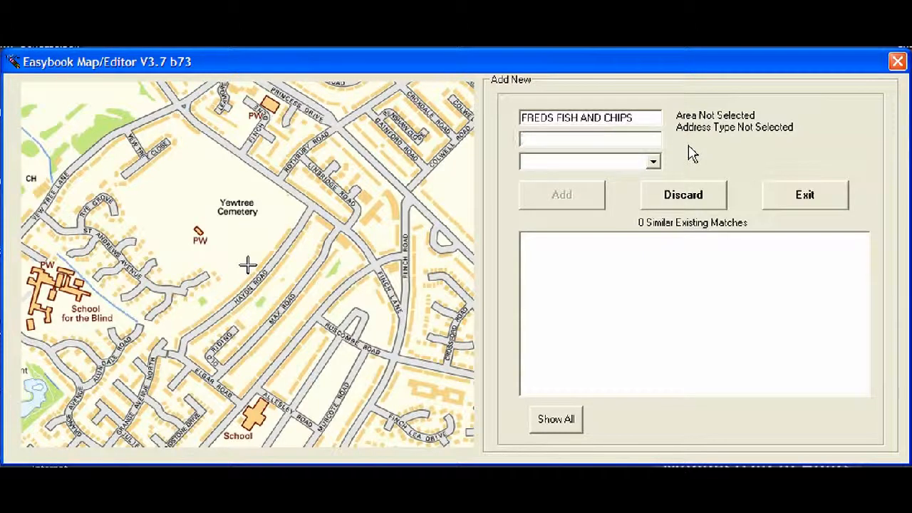
text(SMITH)
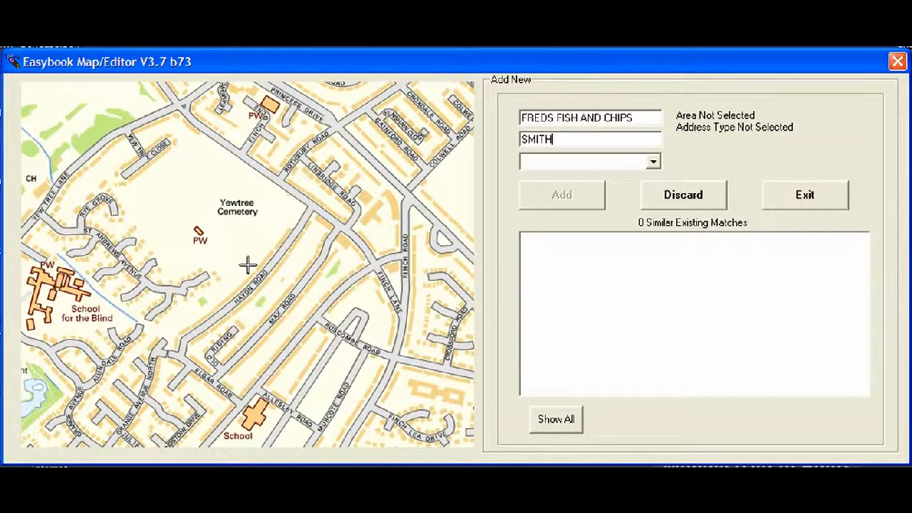
text(ST)
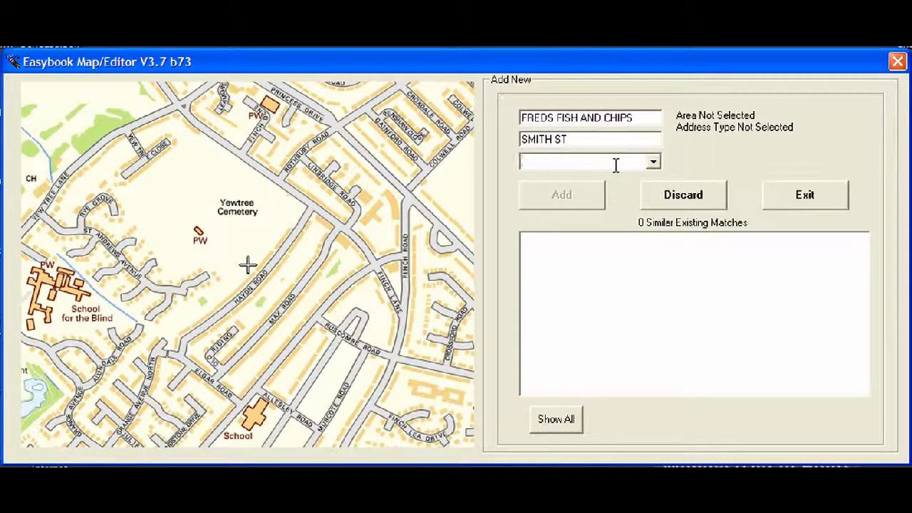
click(652, 161)
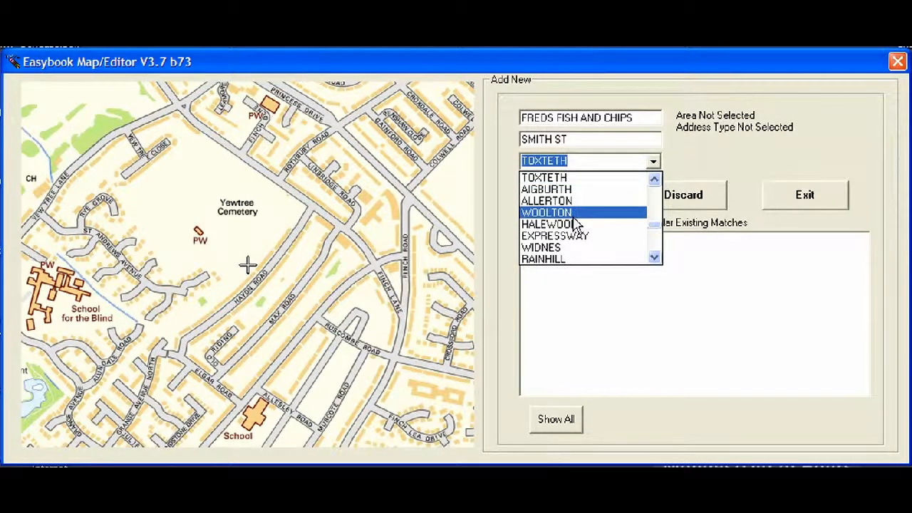
- Set FREDS FISH AND CHIPS to WOOLTON, typed Commercial / Business, and save it
click(546, 212)
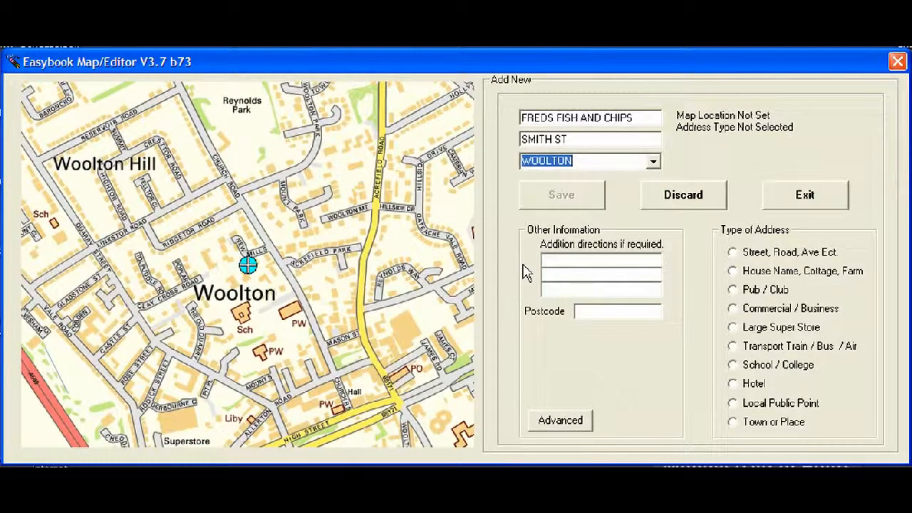
mouse_move(503, 288)
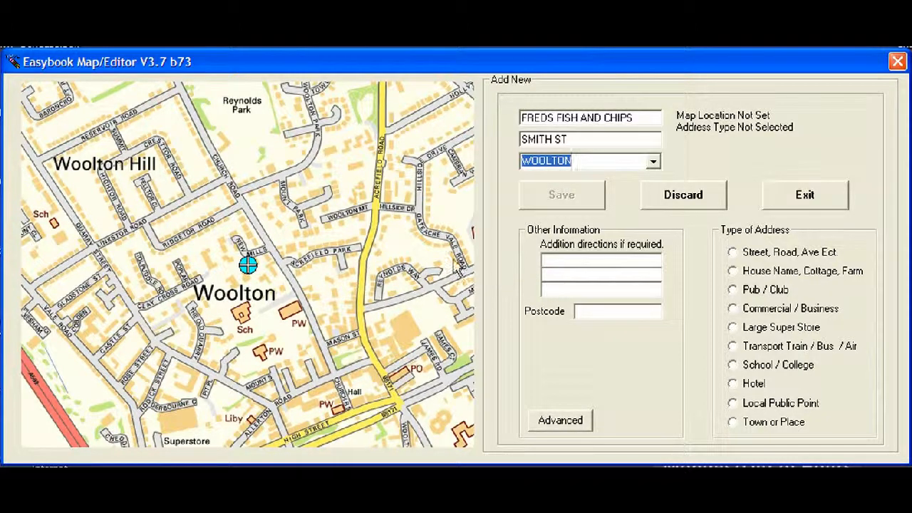
mouse_move(769, 306)
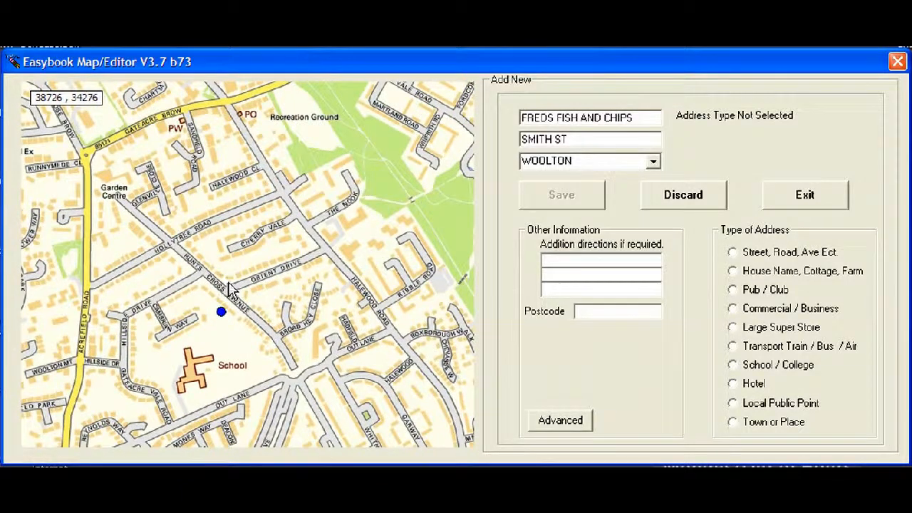
mouse_move(313, 226)
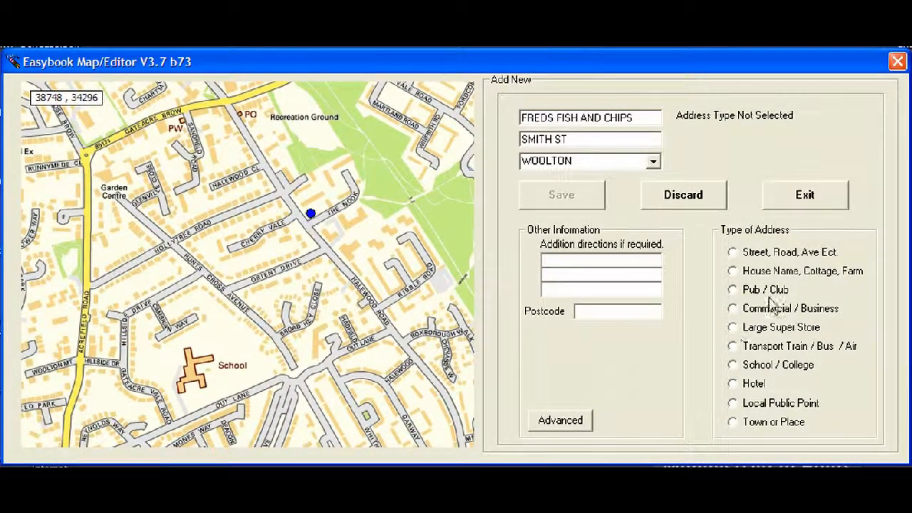
click(732, 308)
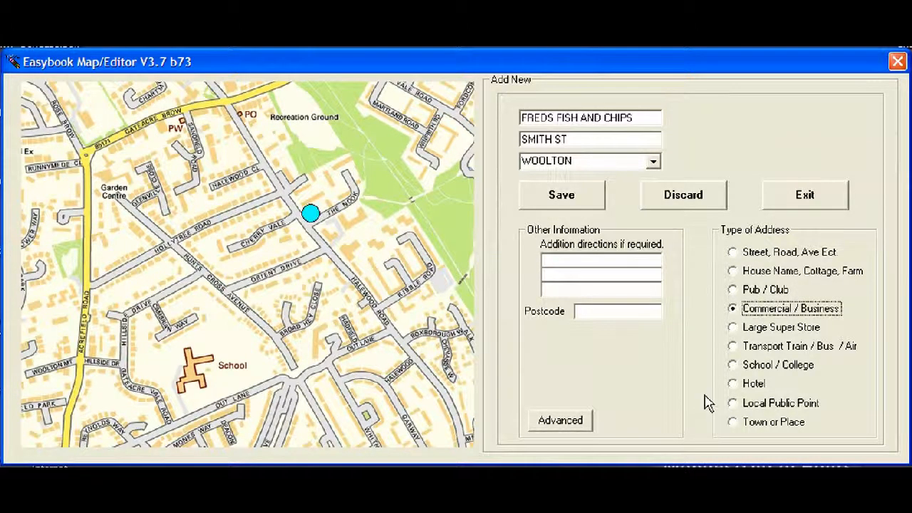
mouse_move(236, 278)
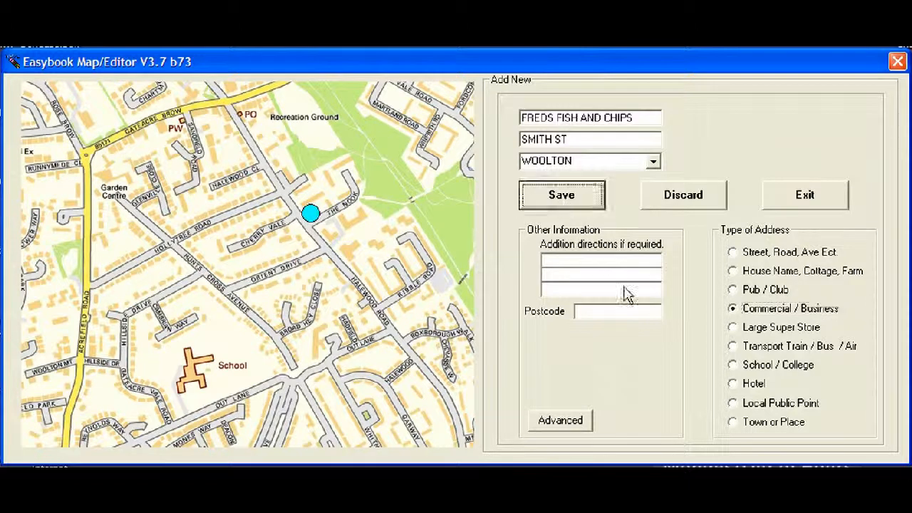
click(561, 194)
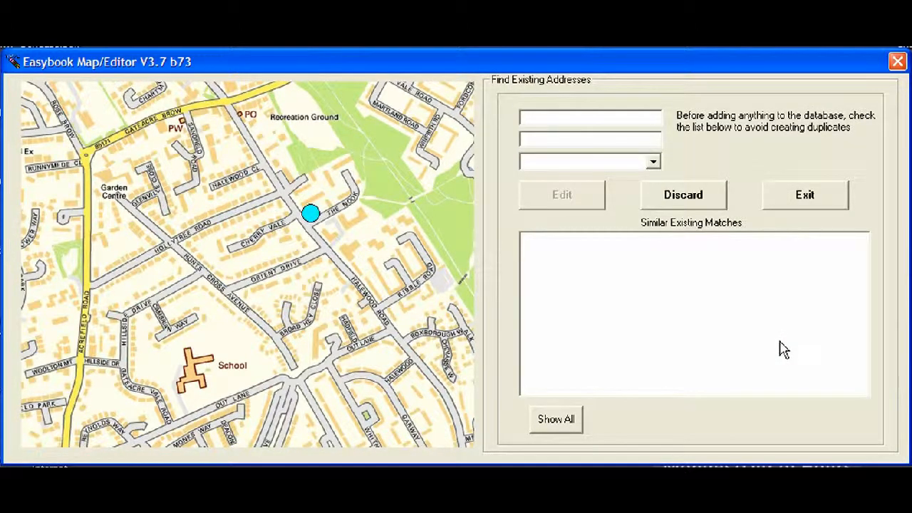
- Enter DONS in the name field to narrow existing matches to three
text(DON)
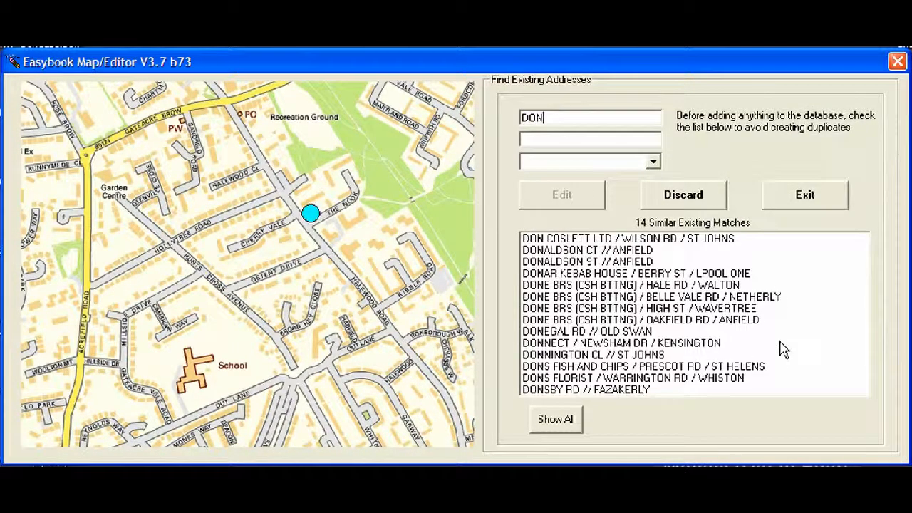
text(S)
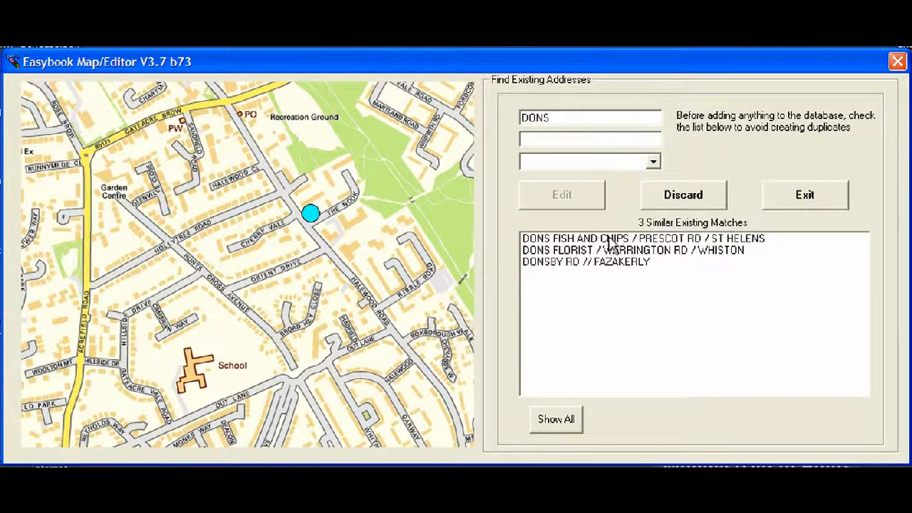
mouse_move(602, 262)
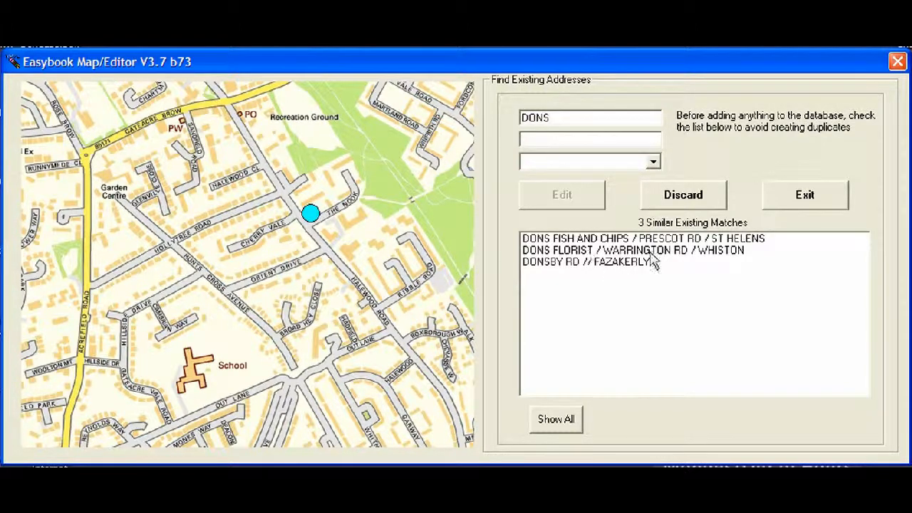
- Edit DONS FLORIST in Whiston and move its map pin onto Warrington Rd
click(632, 251)
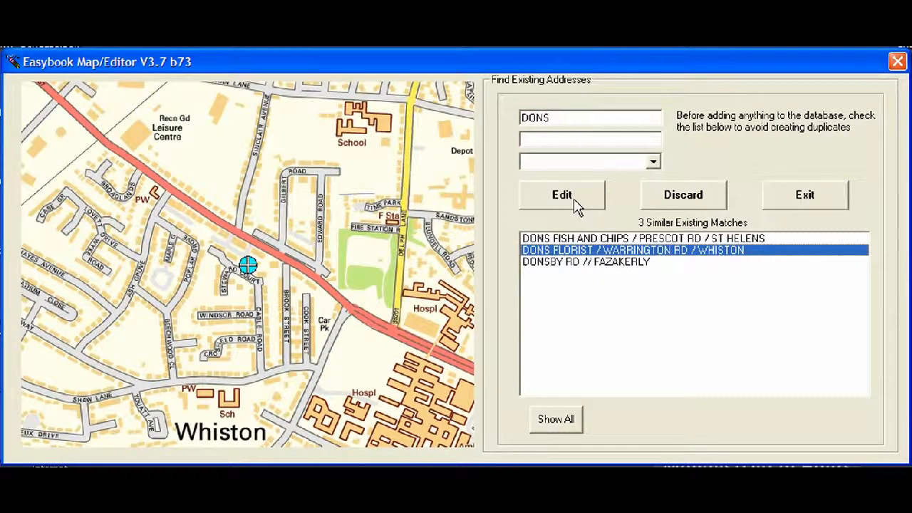
click(561, 194)
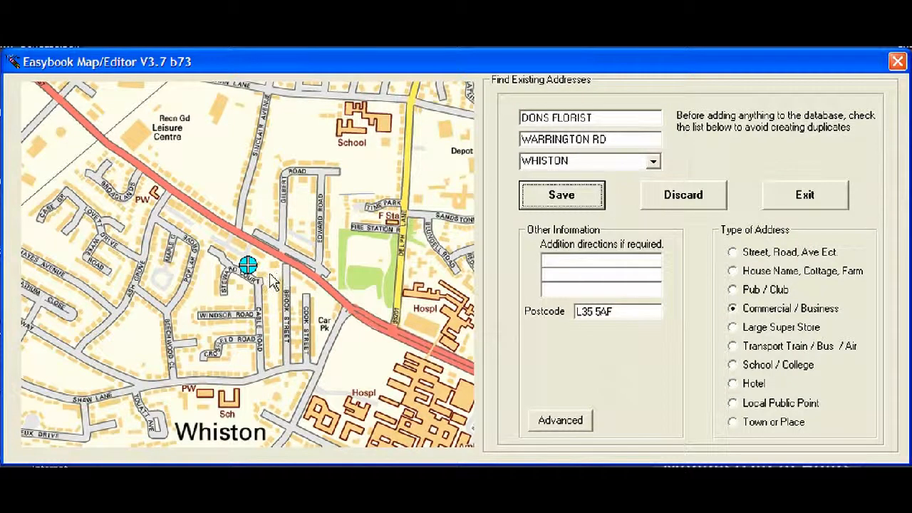
mouse_move(228, 246)
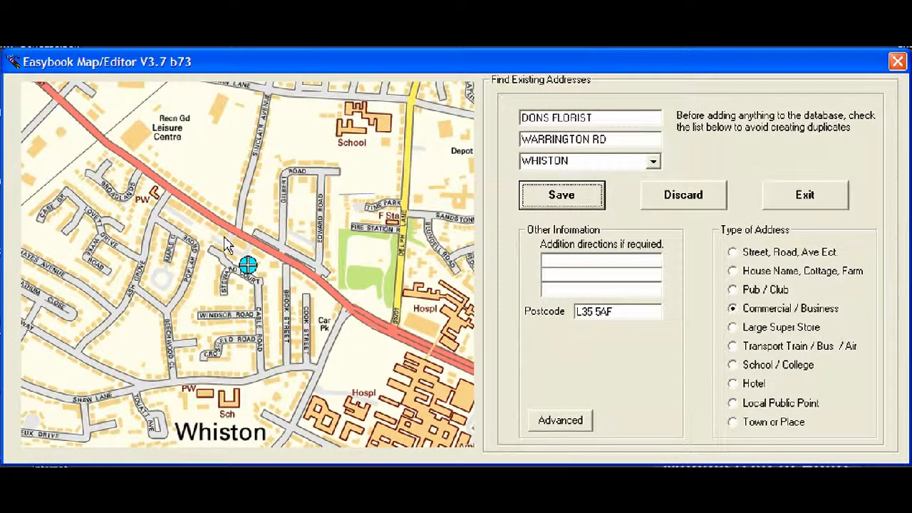
click(207, 221)
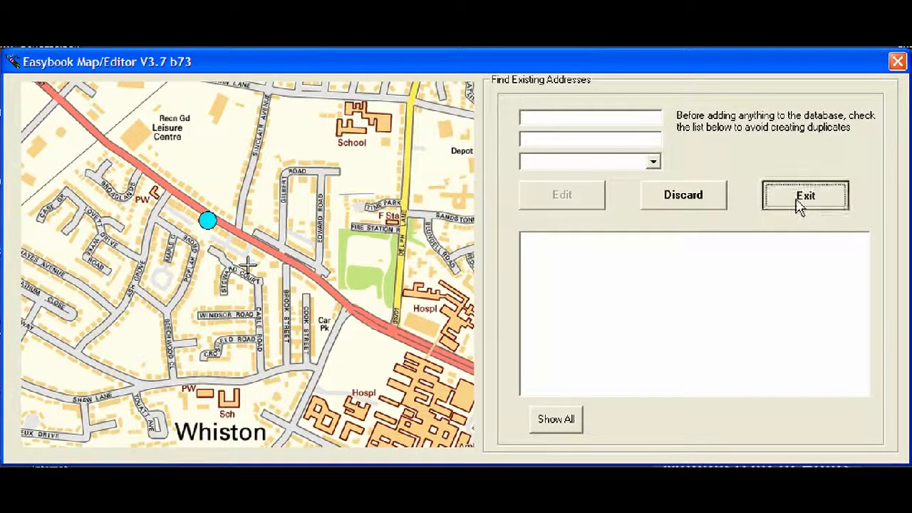
- Leave the address finder for the main menu and open the Zones panel
click(804, 196)
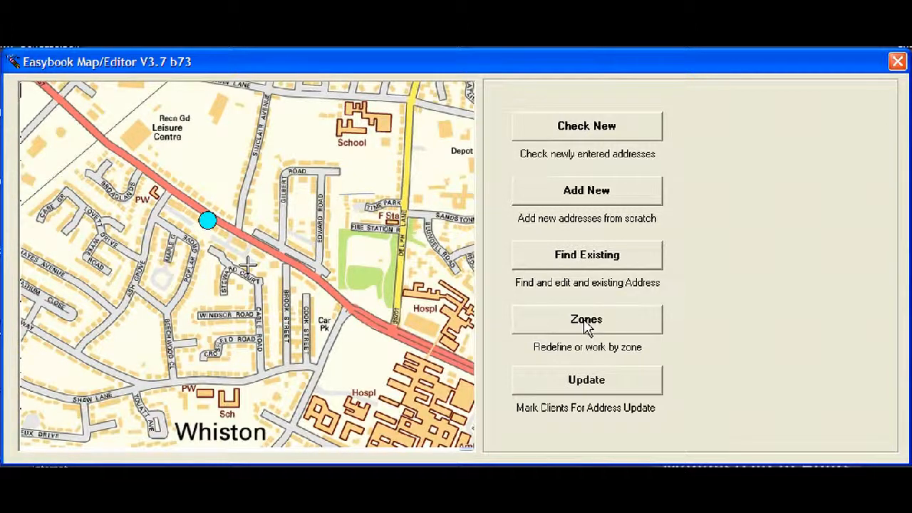
mouse_move(576, 329)
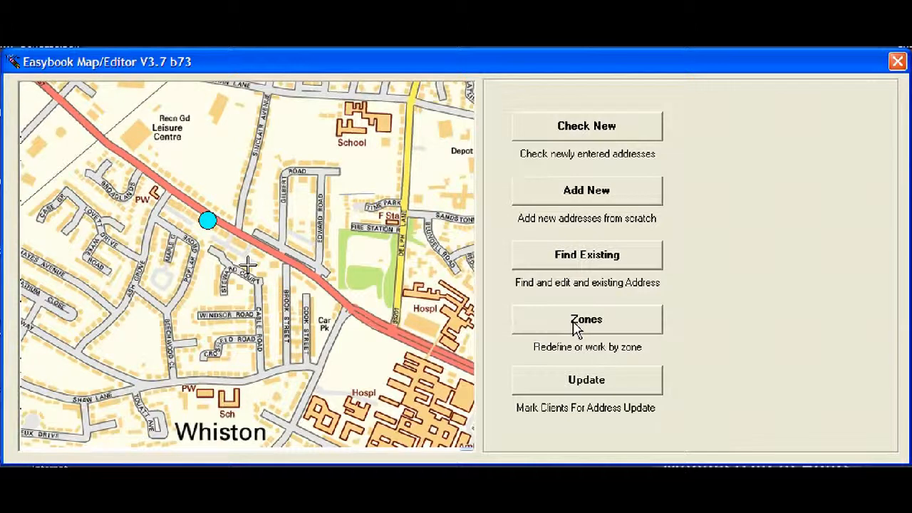
click(586, 319)
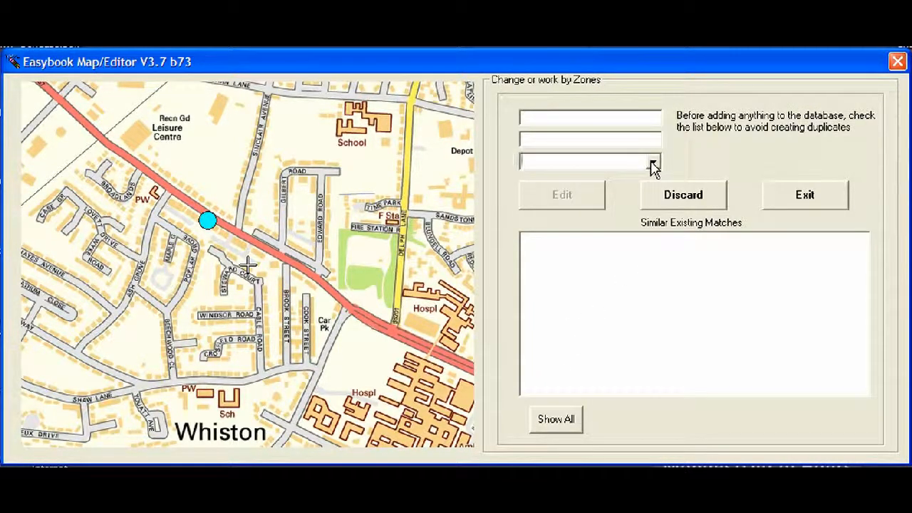
- Choose the BLUEBELL zone and scroll through its 85 existing addresses
click(652, 161)
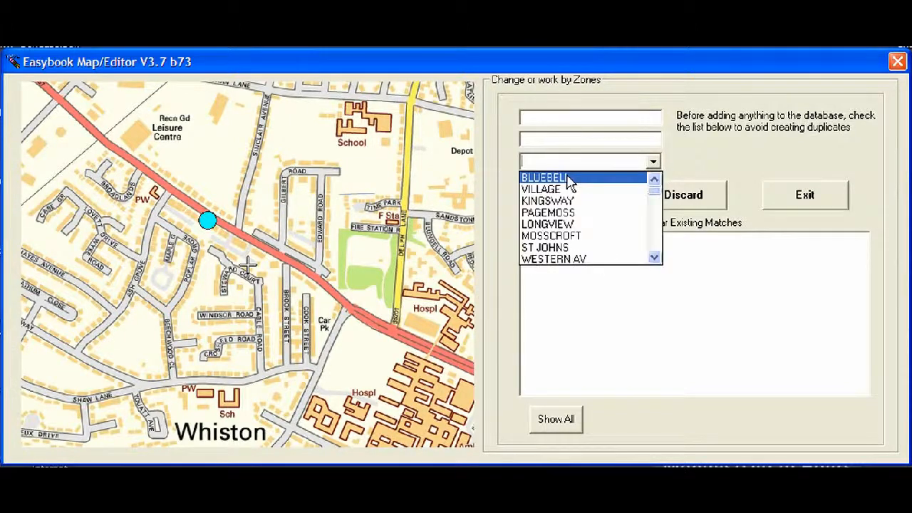
click(544, 177)
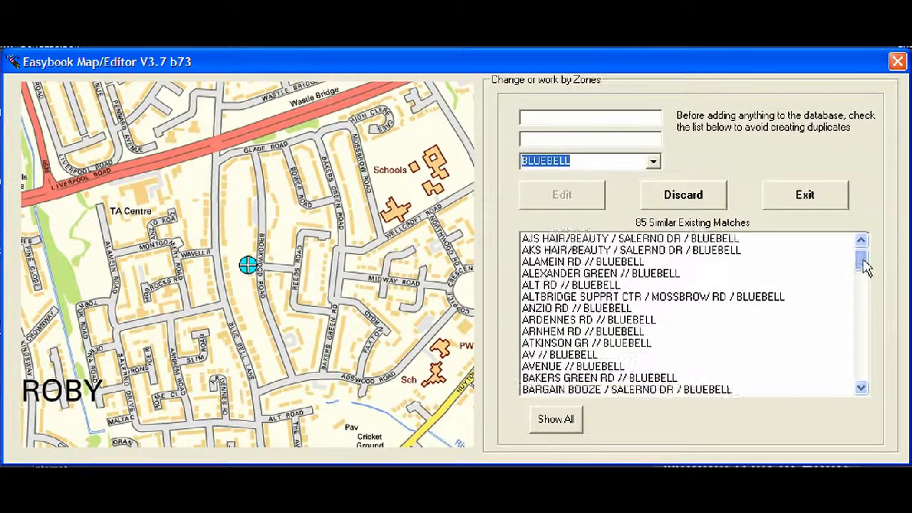
scroll(down, 3)
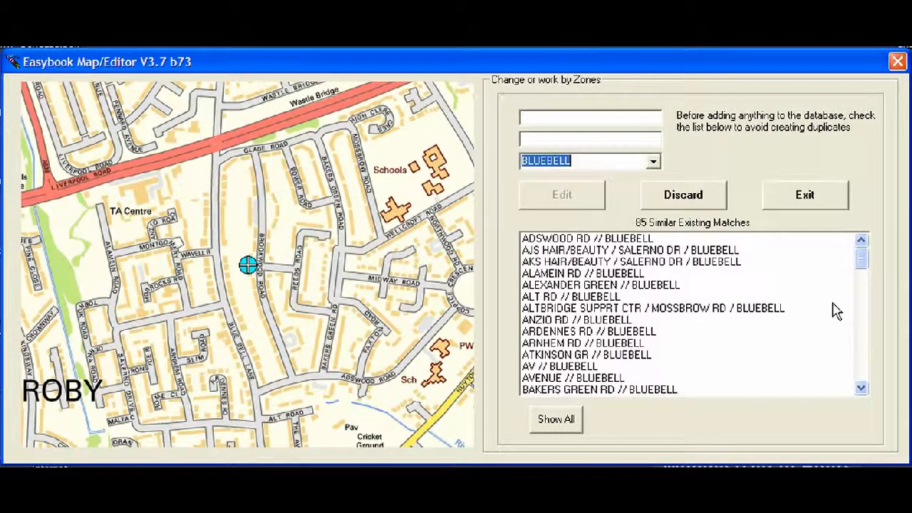
mouse_move(206, 162)
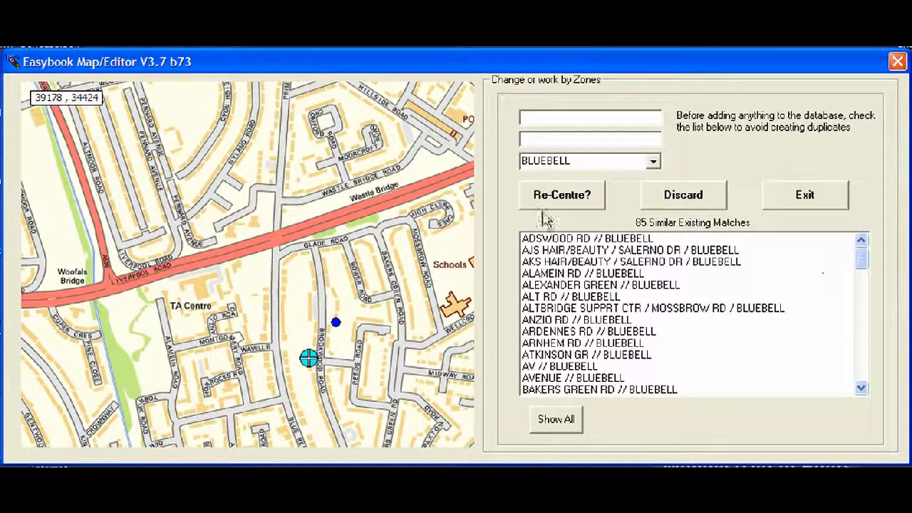
mouse_move(709, 296)
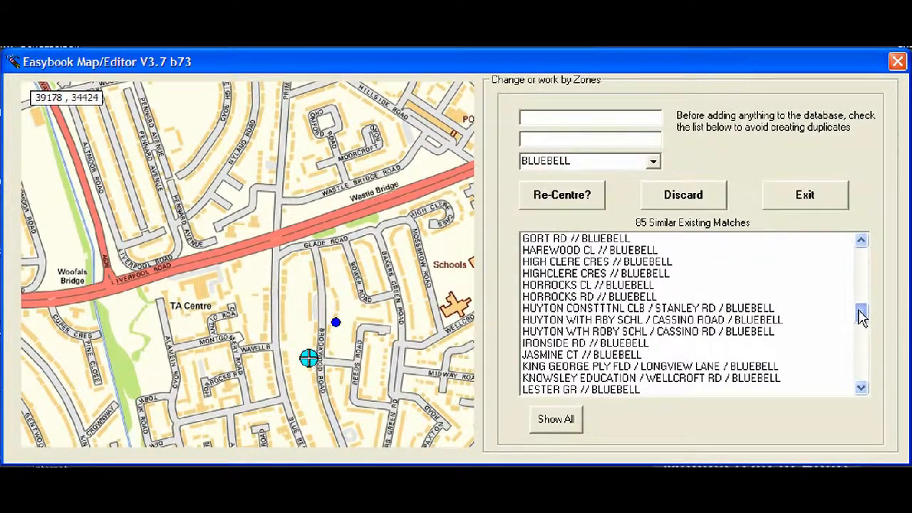
scroll(down, 3)
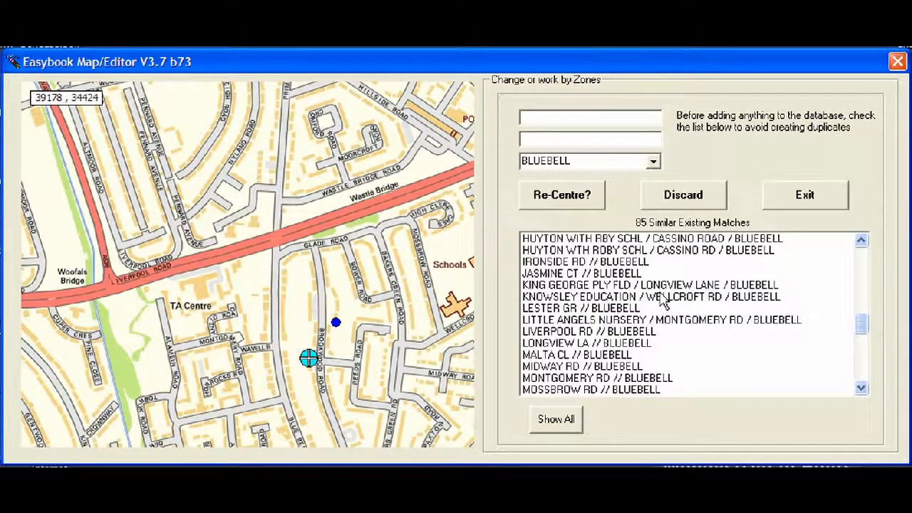
mouse_move(745, 303)
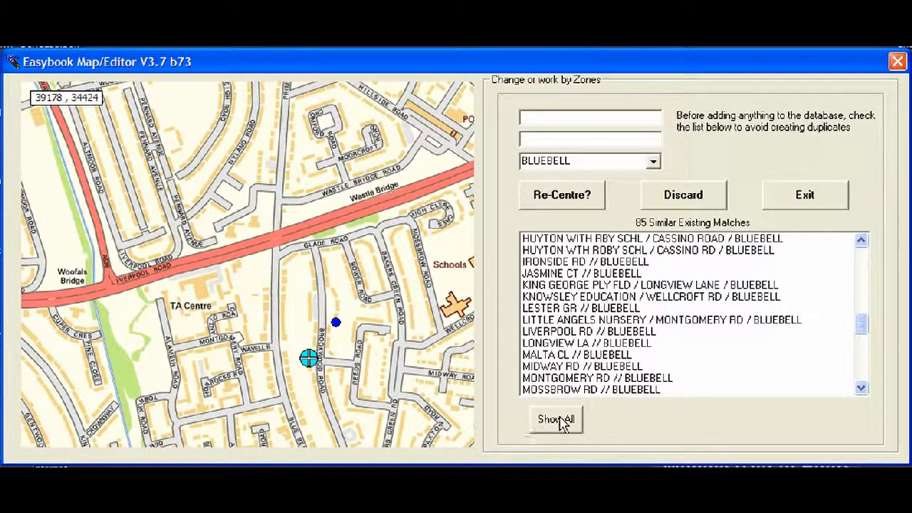
- Plot all BLUEBELL addresses as map dots, then switch the zone to VILLAGE
click(556, 419)
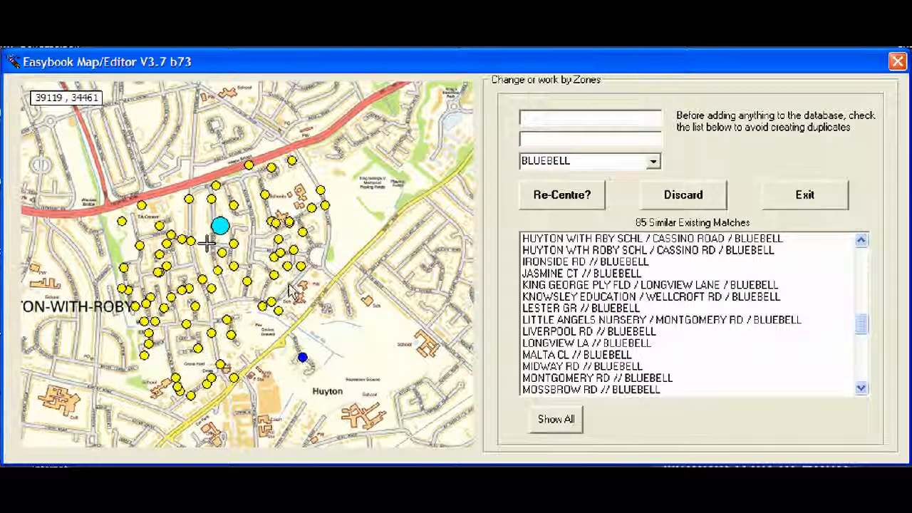
click(651, 161)
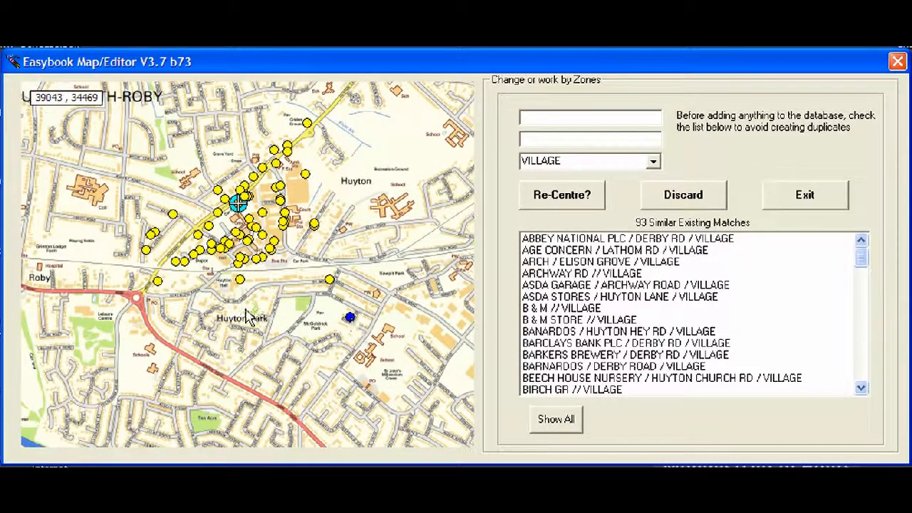
mouse_move(349, 338)
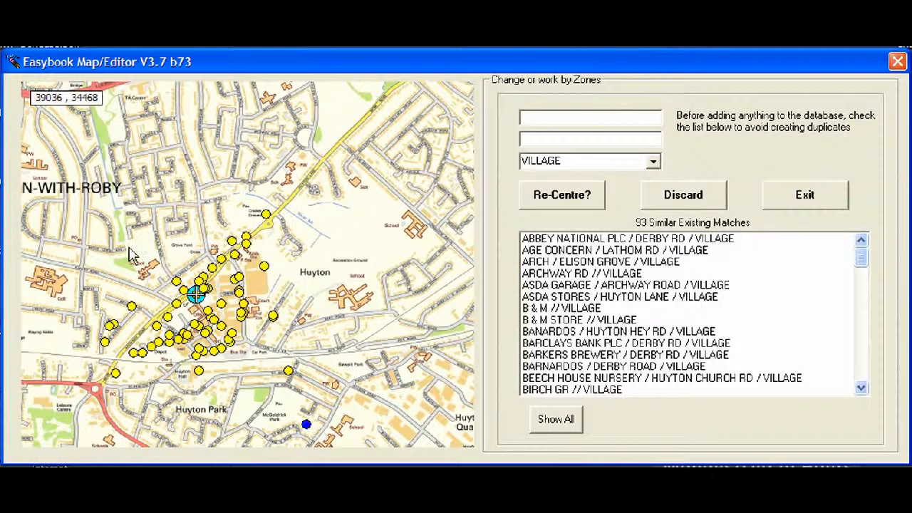
mouse_move(542, 406)
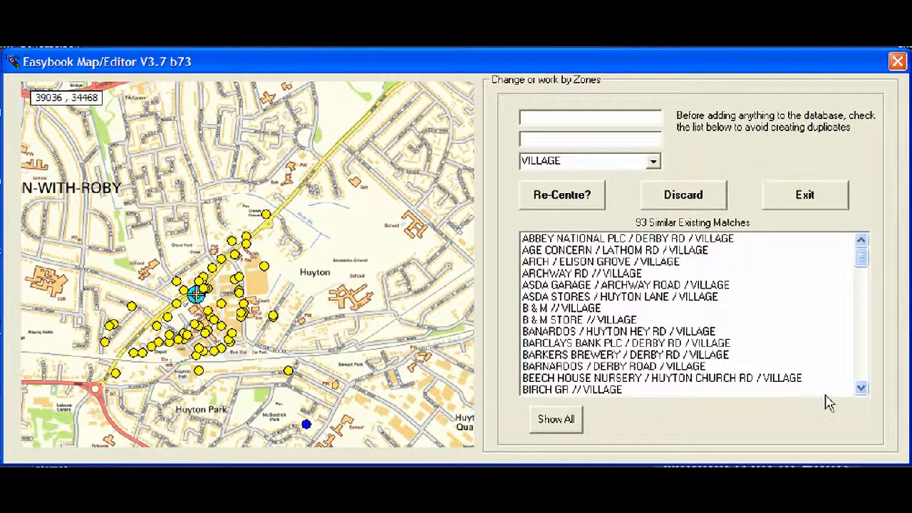
mouse_move(616, 367)
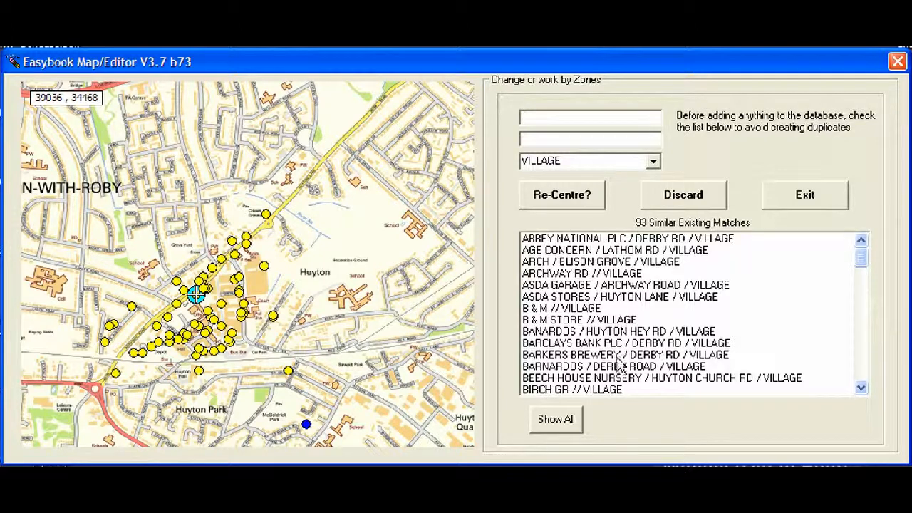
mouse_move(798, 220)
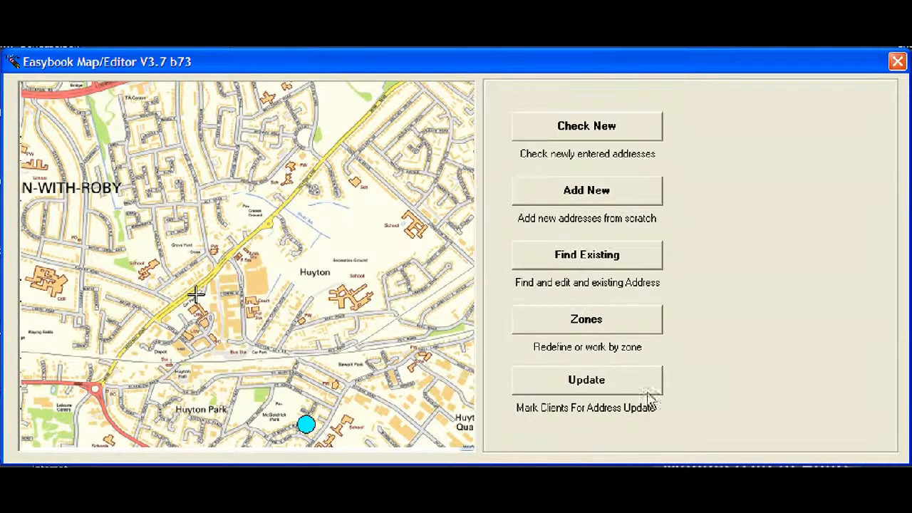
mouse_move(580, 397)
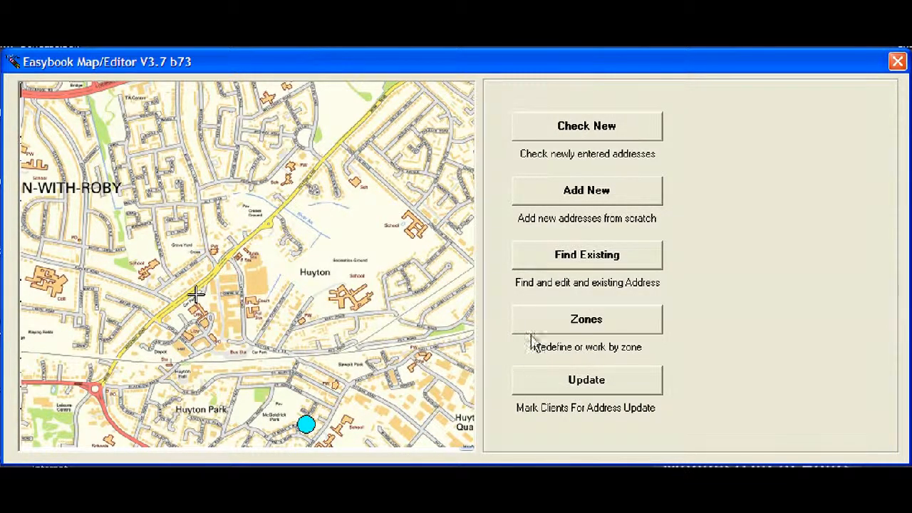
mouse_move(517, 372)
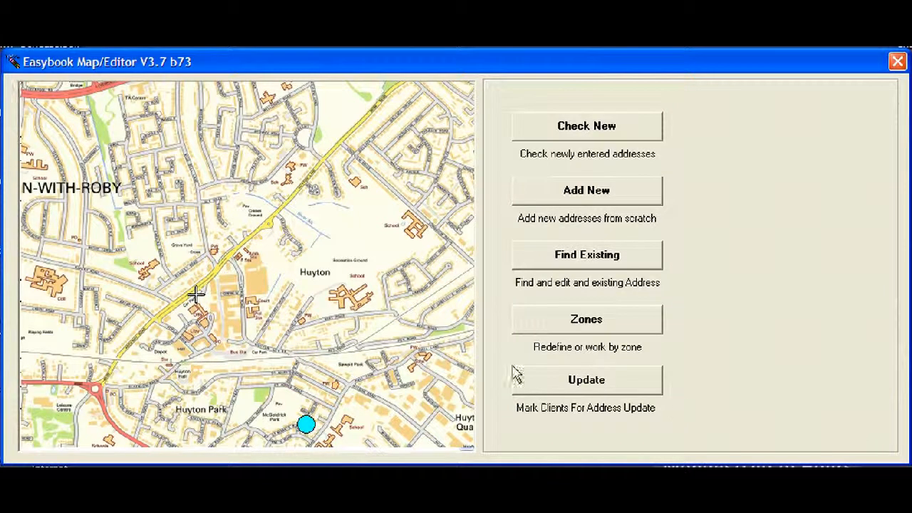
mouse_move(349, 342)
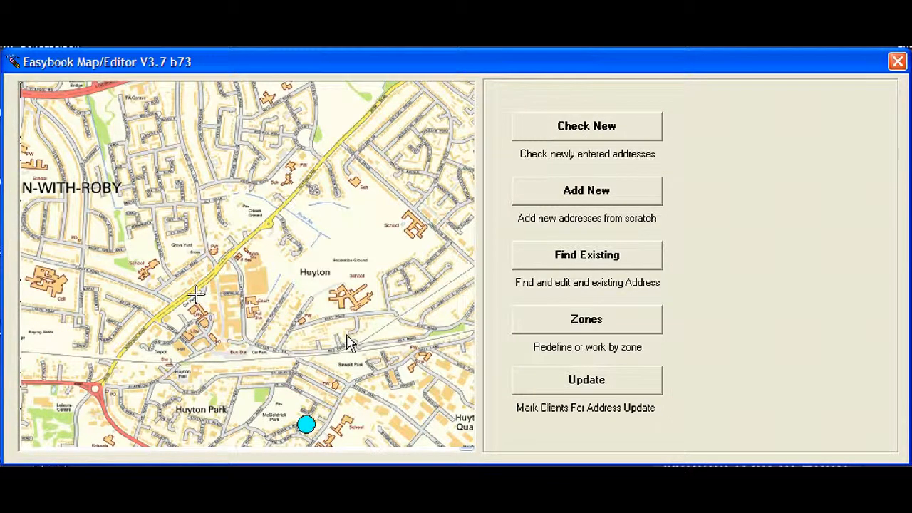
mouse_move(702, 335)
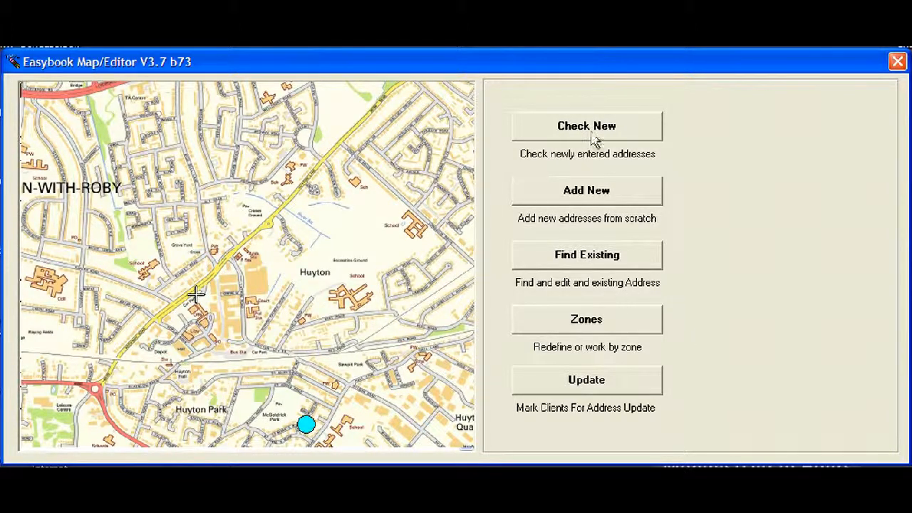
mouse_move(670, 155)
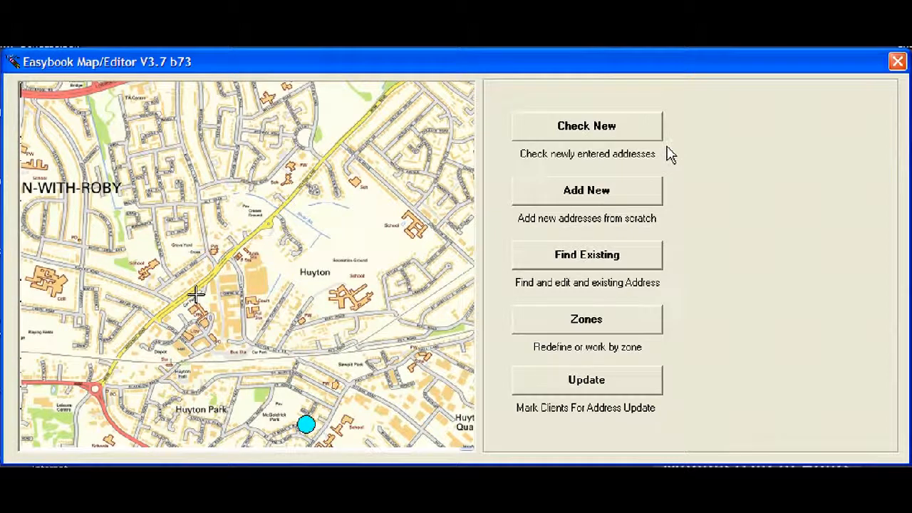
mouse_move(696, 169)
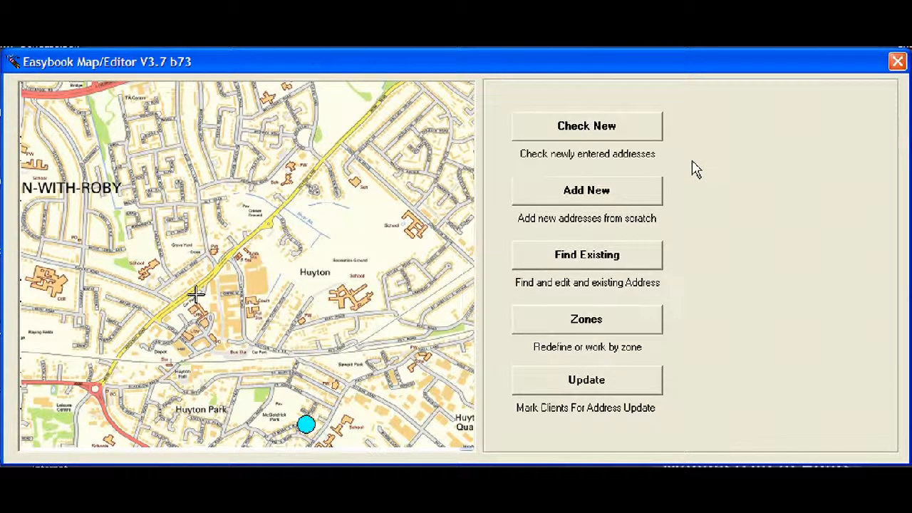
mouse_move(686, 186)
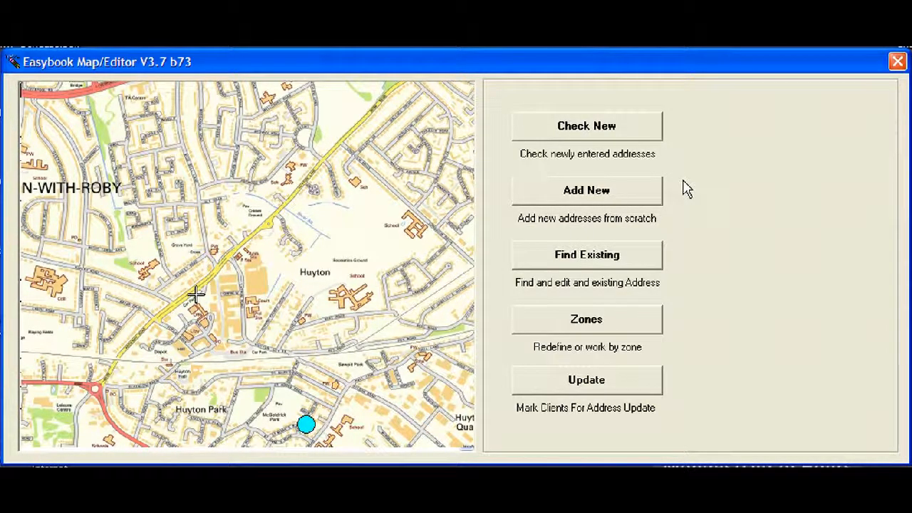
mouse_move(627, 139)
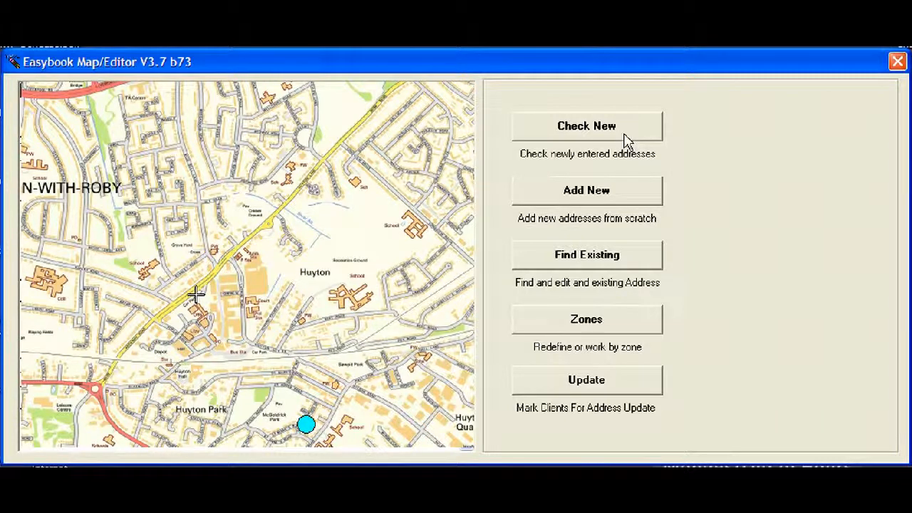
mouse_move(724, 197)
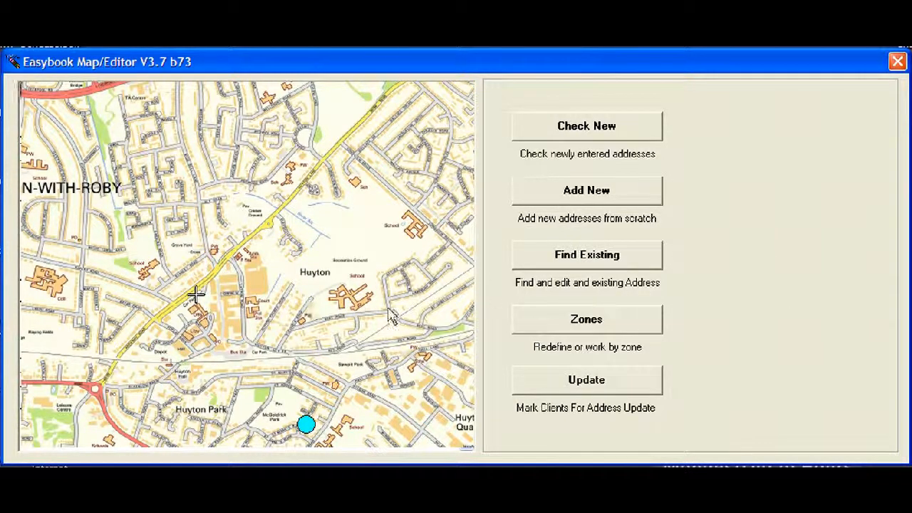
mouse_move(399, 311)
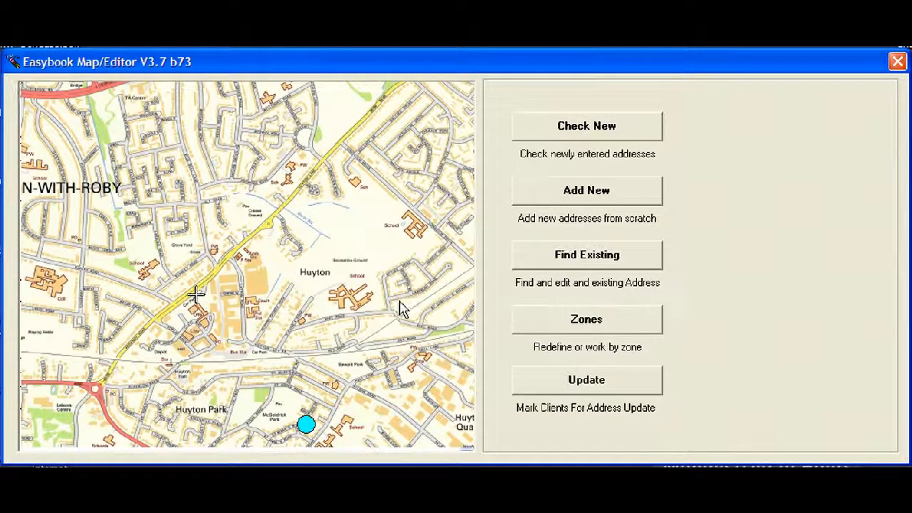
mouse_move(453, 342)
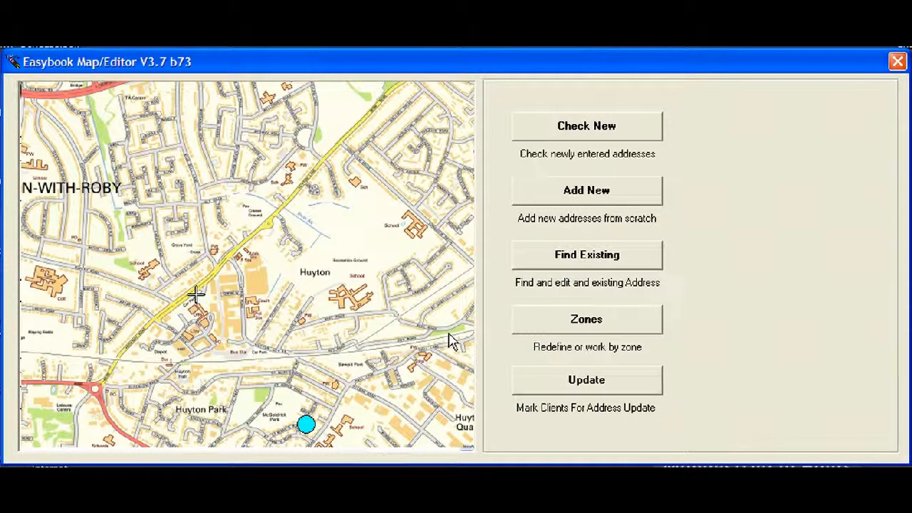
mouse_move(886, 119)
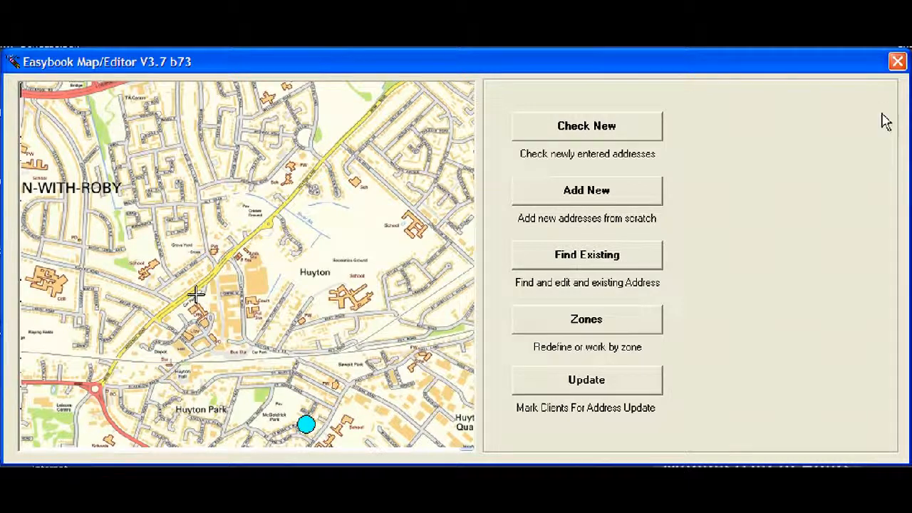